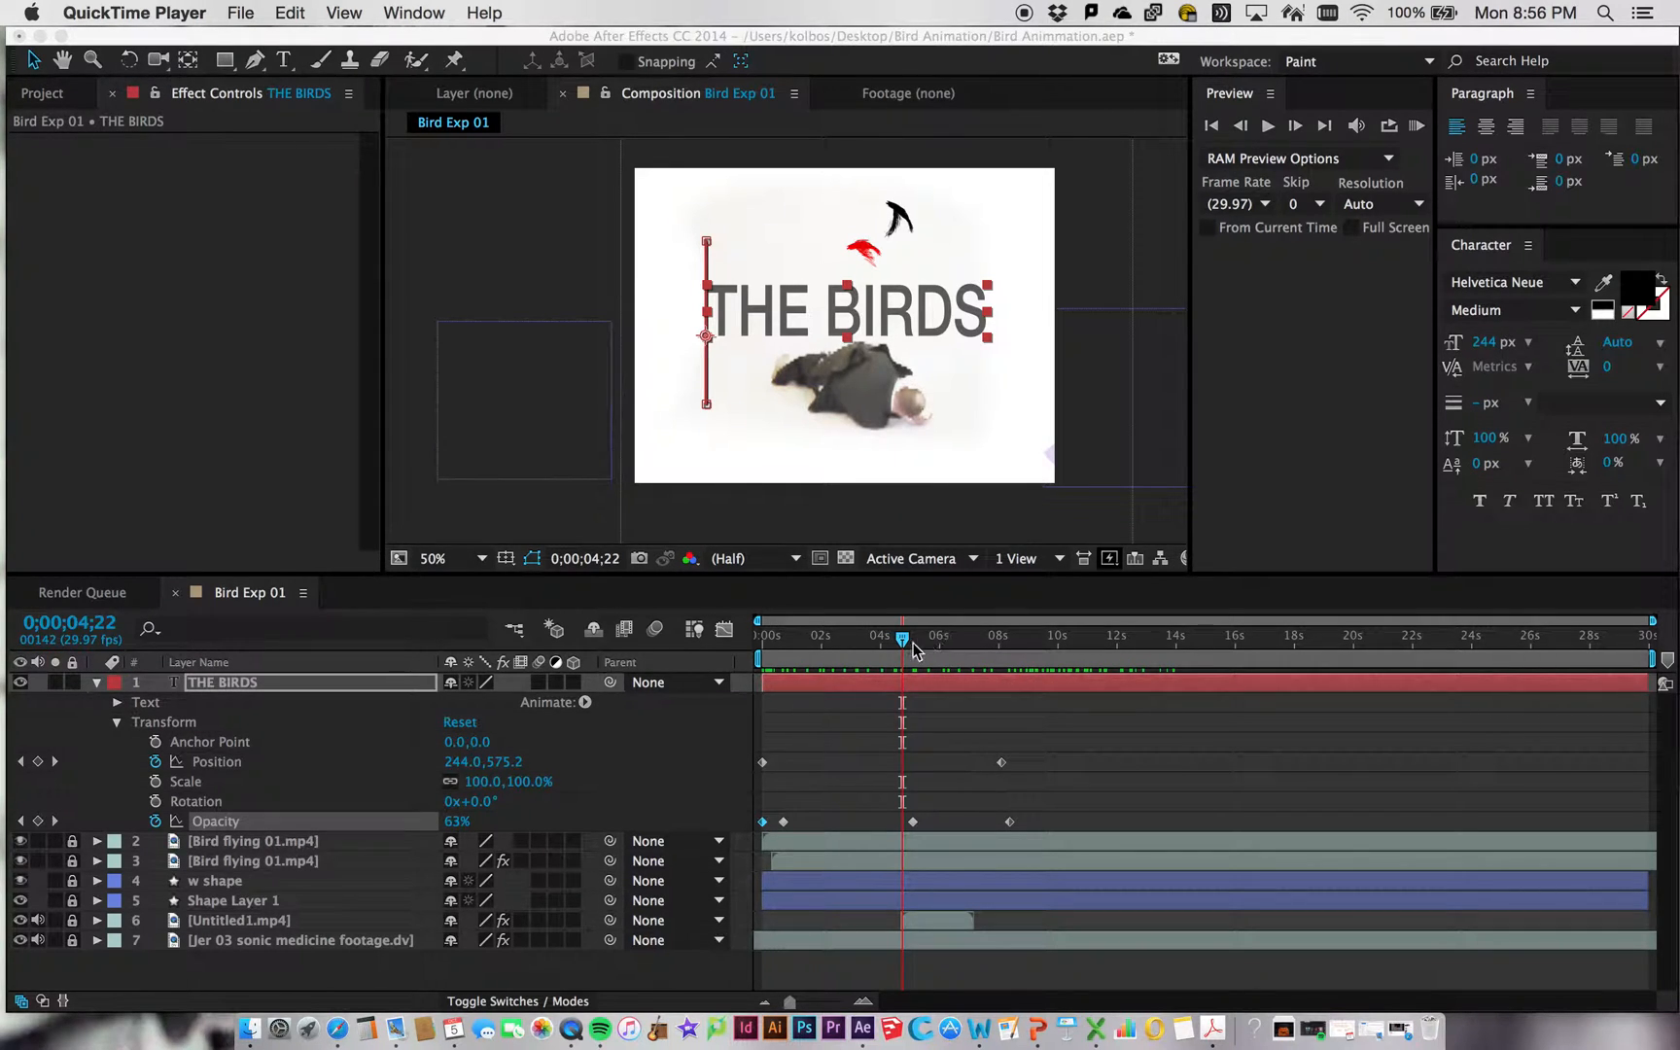
Scrub through THE BIRDS title's position and opacity fade, then collapse its Transform properties.
{"action": "left_click_drag", "start_coordinate": [901, 634], "coordinate": [937, 634]}
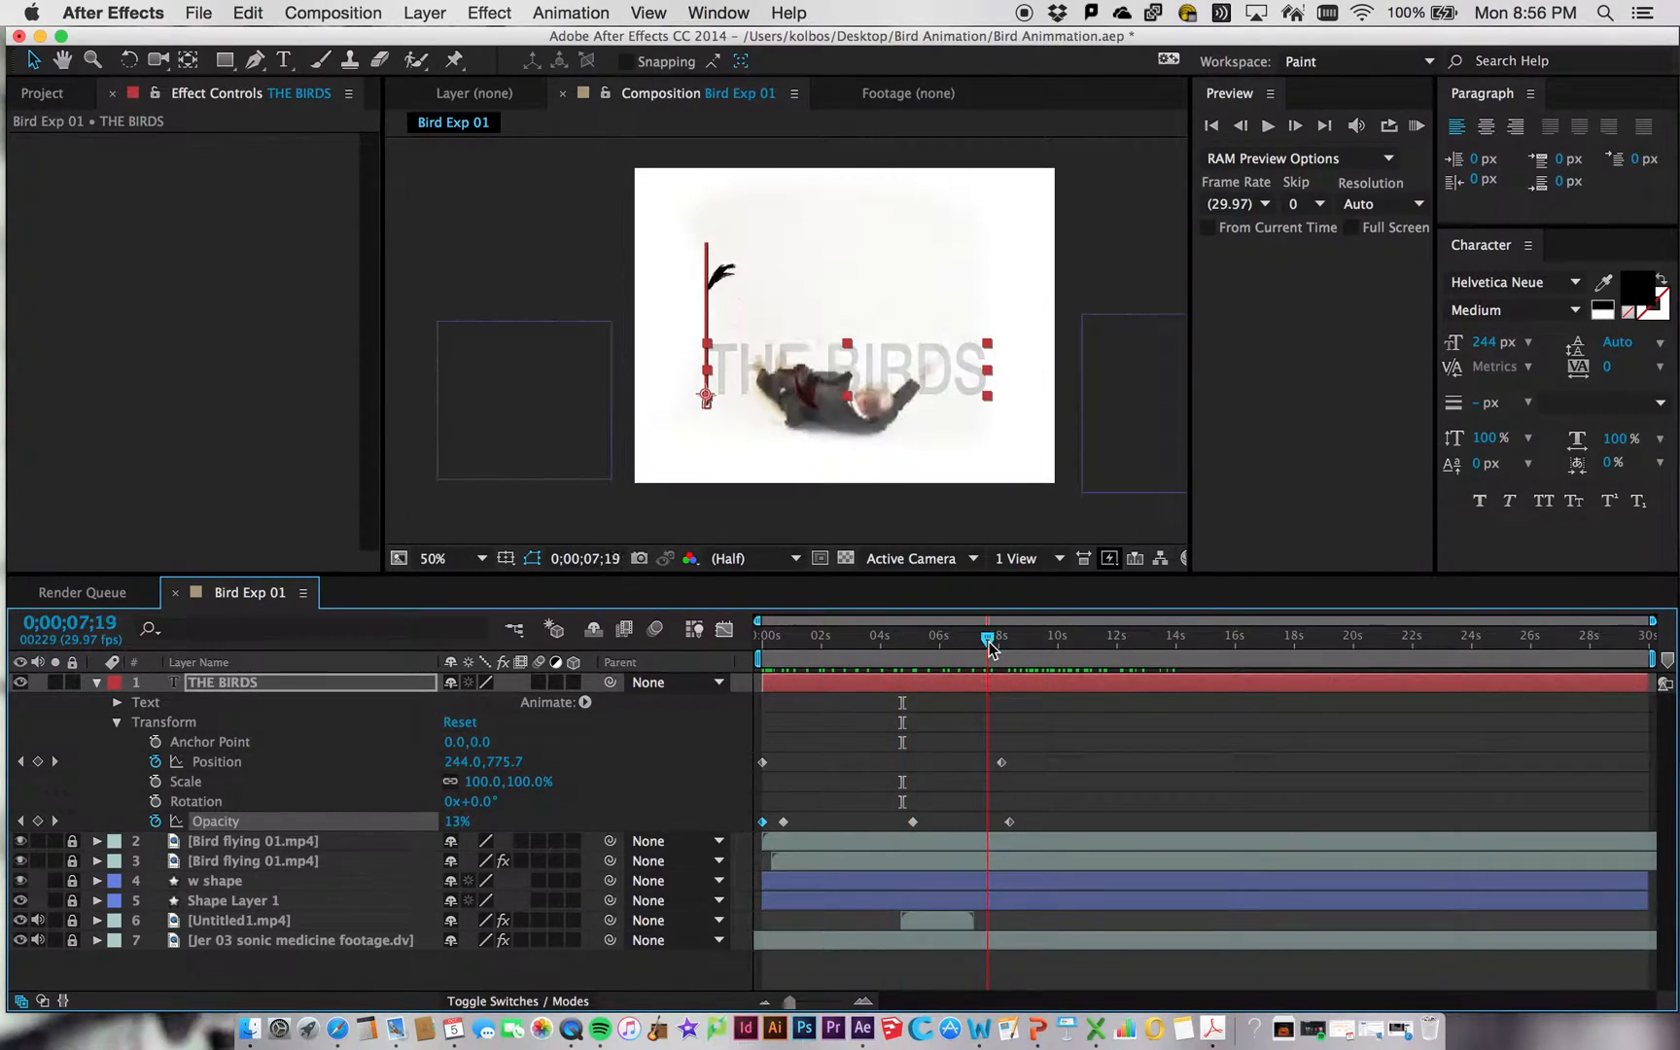
{"action": "left_click", "coordinate": [911, 638]}
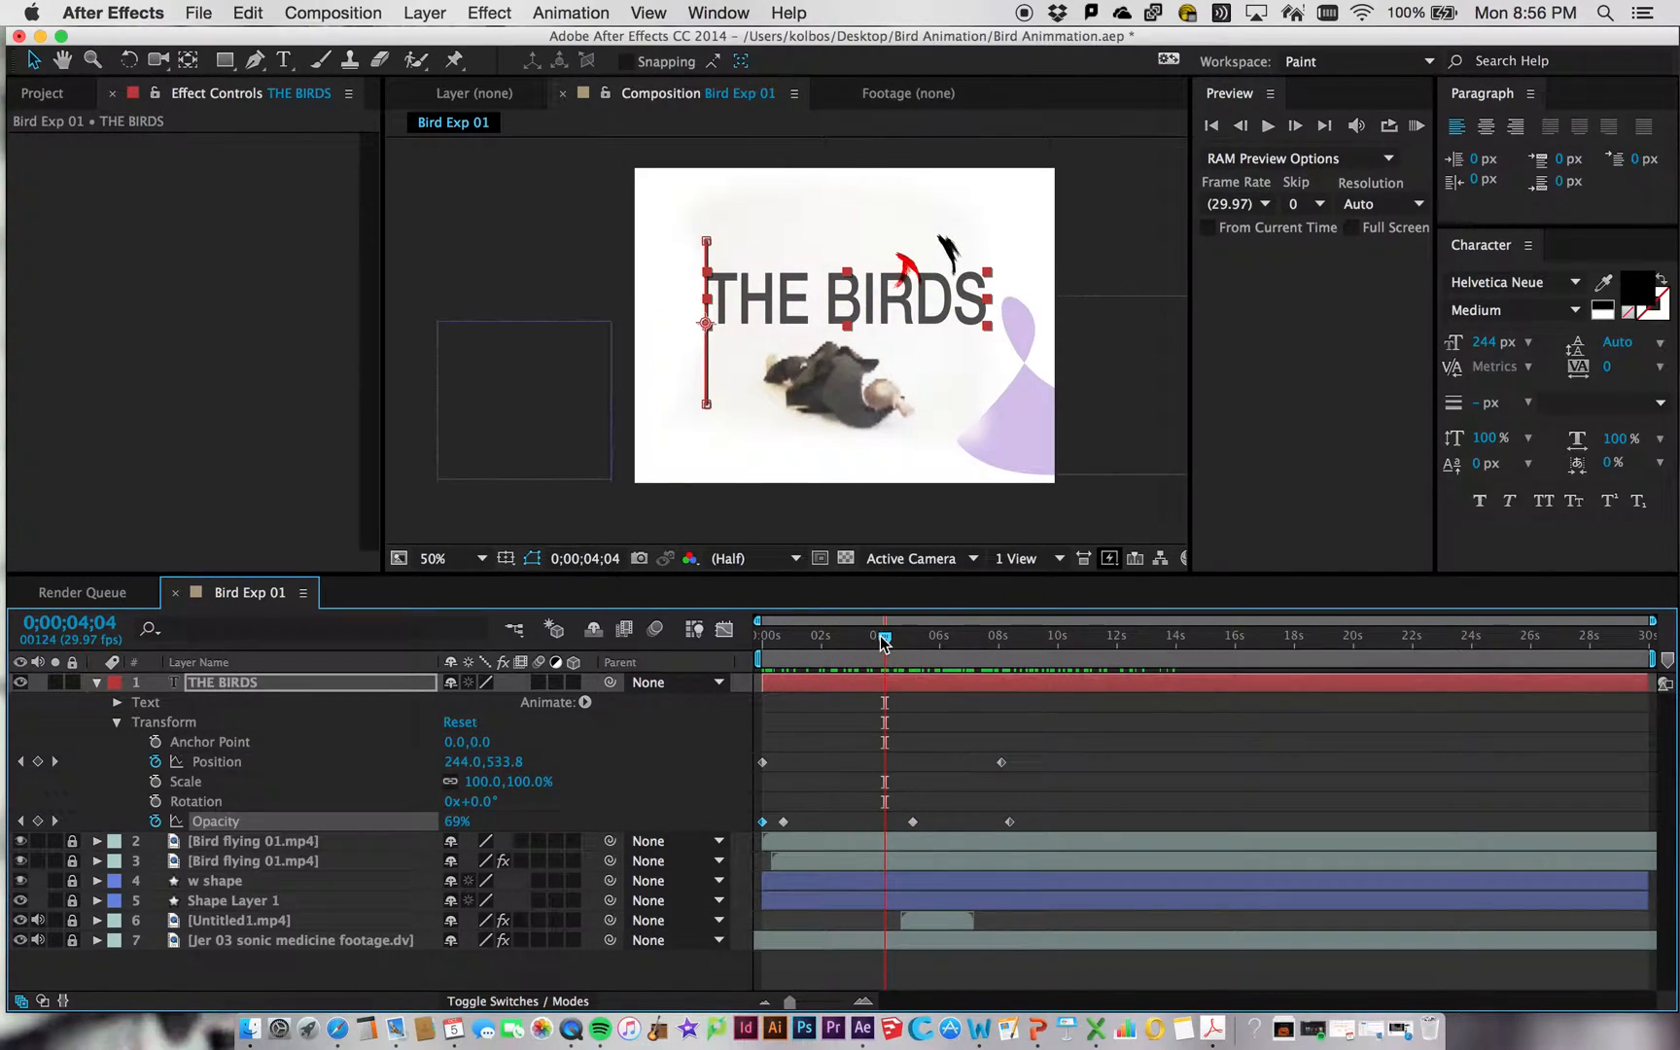
{"action": "left_click", "coordinate": [96, 682]}
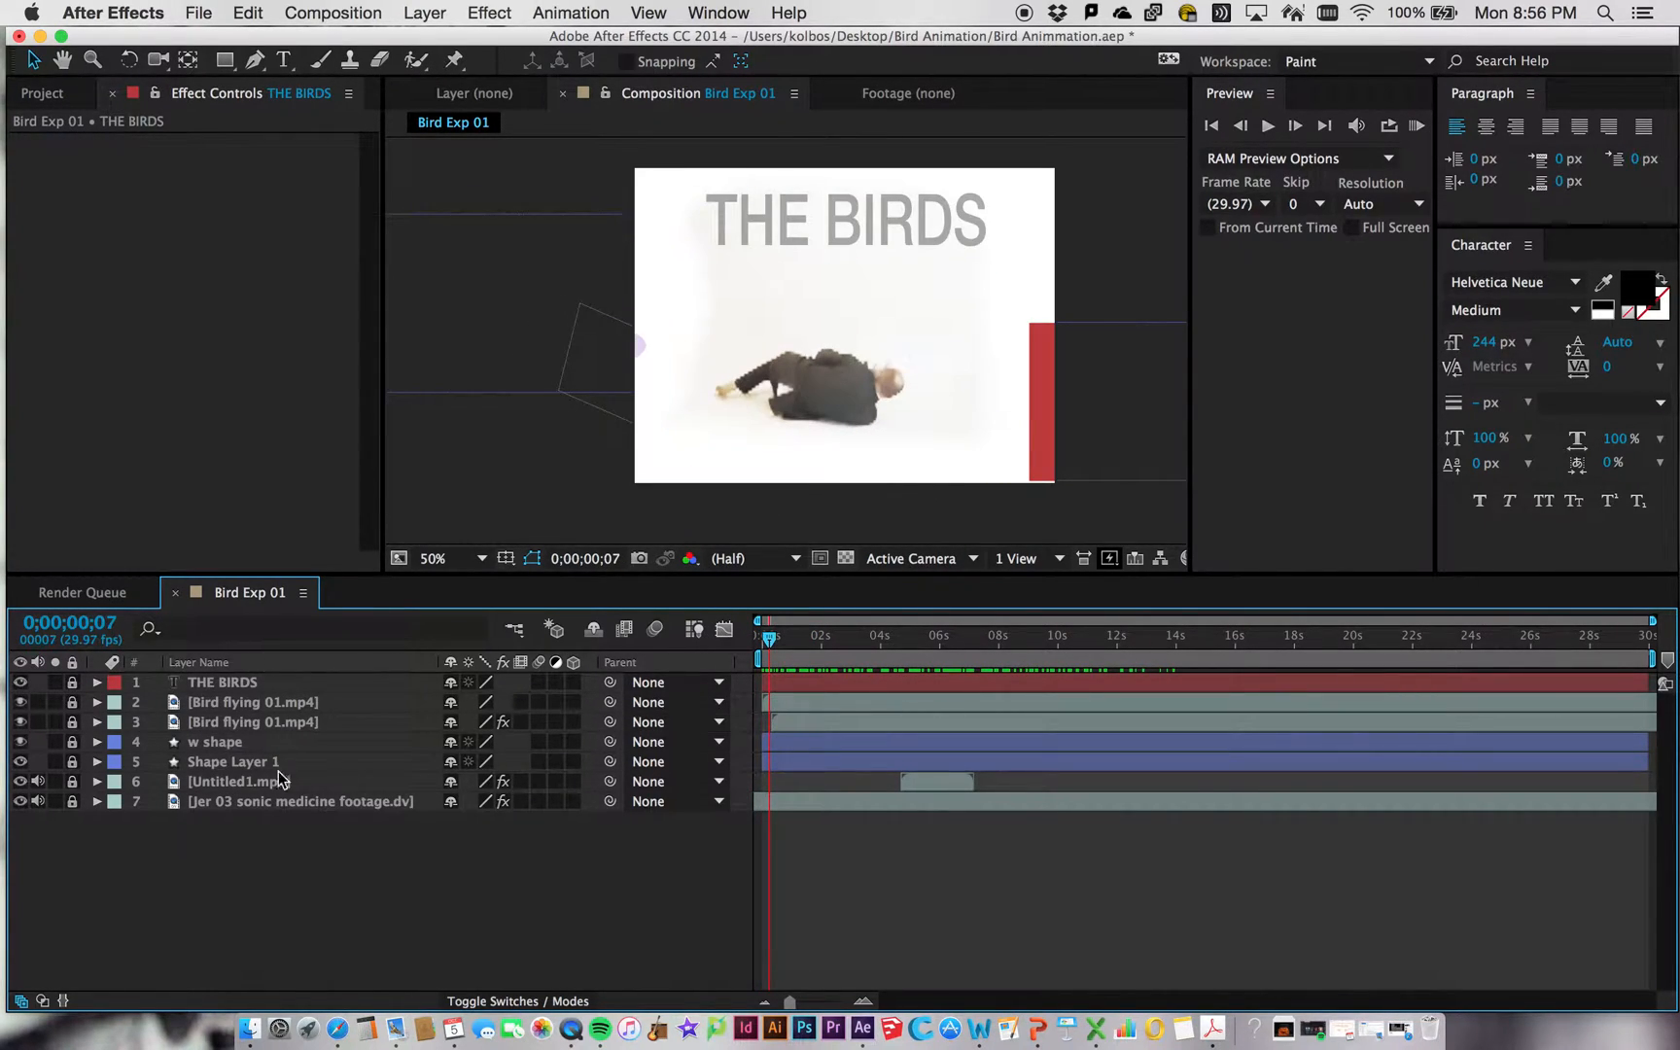
Enable Time Remapping on the Jer 03 sonic medicine footage.dv layer via Time menu.
{"action": "right_click", "coordinate": [252, 803]}
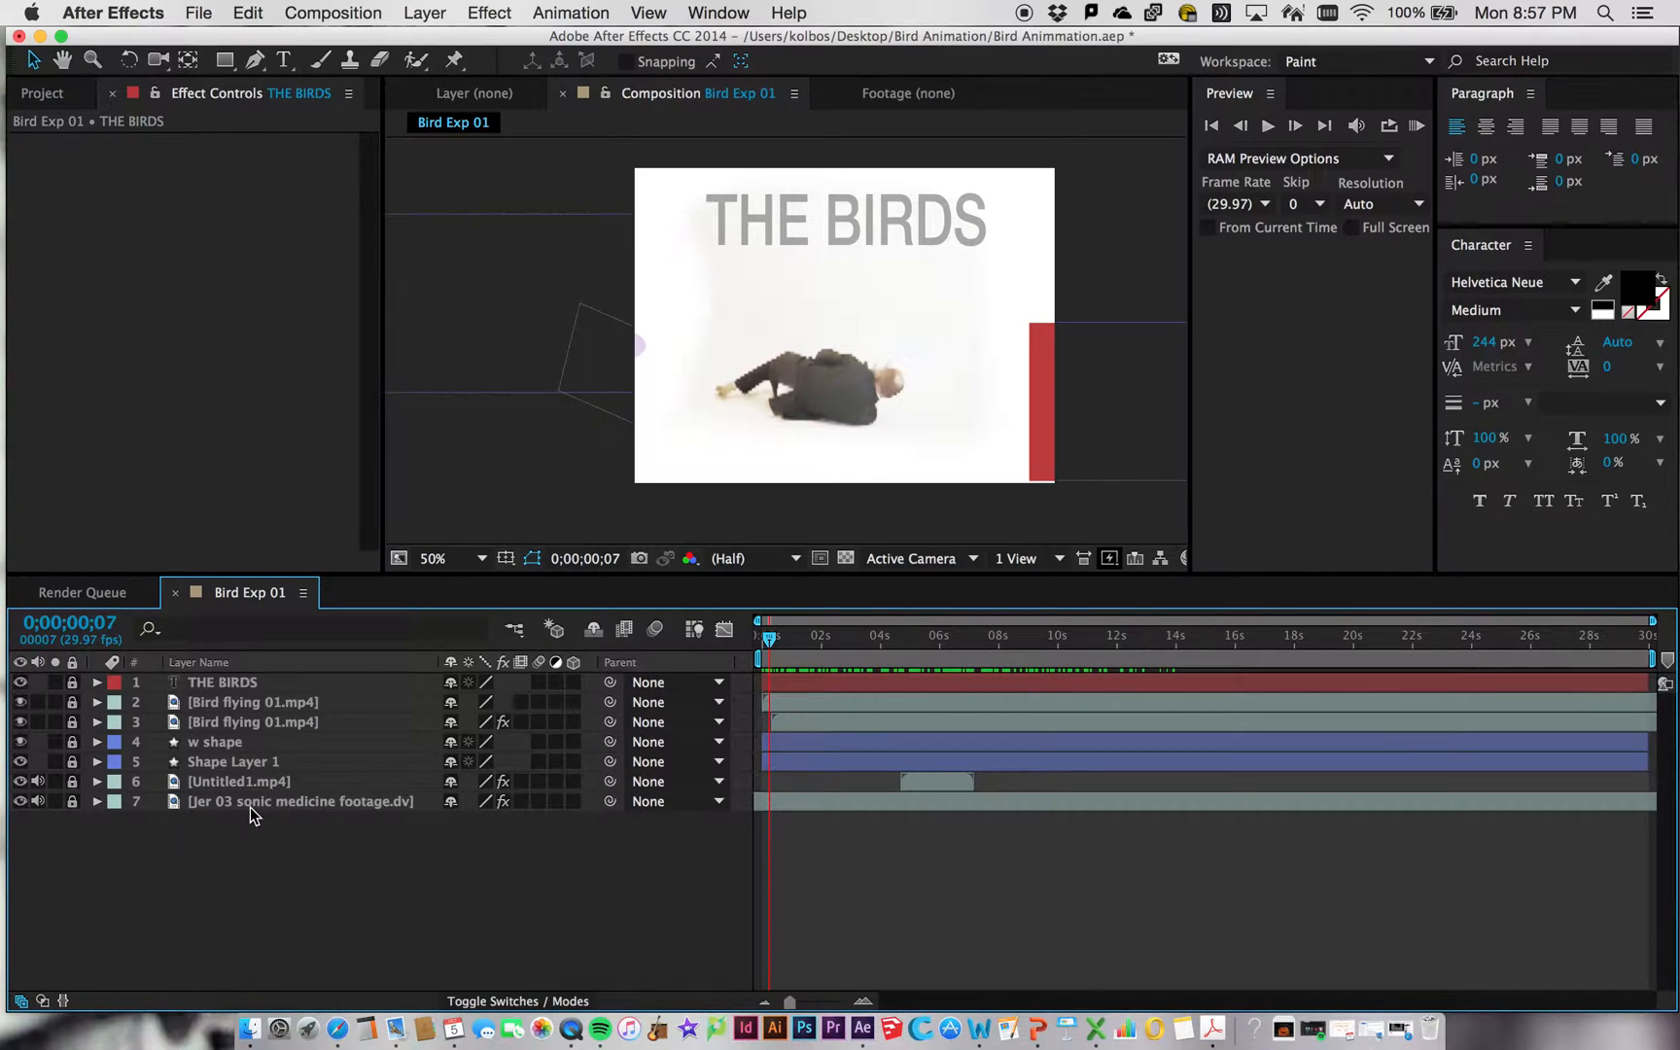
{"action": "right_click", "coordinate": [300, 801]}
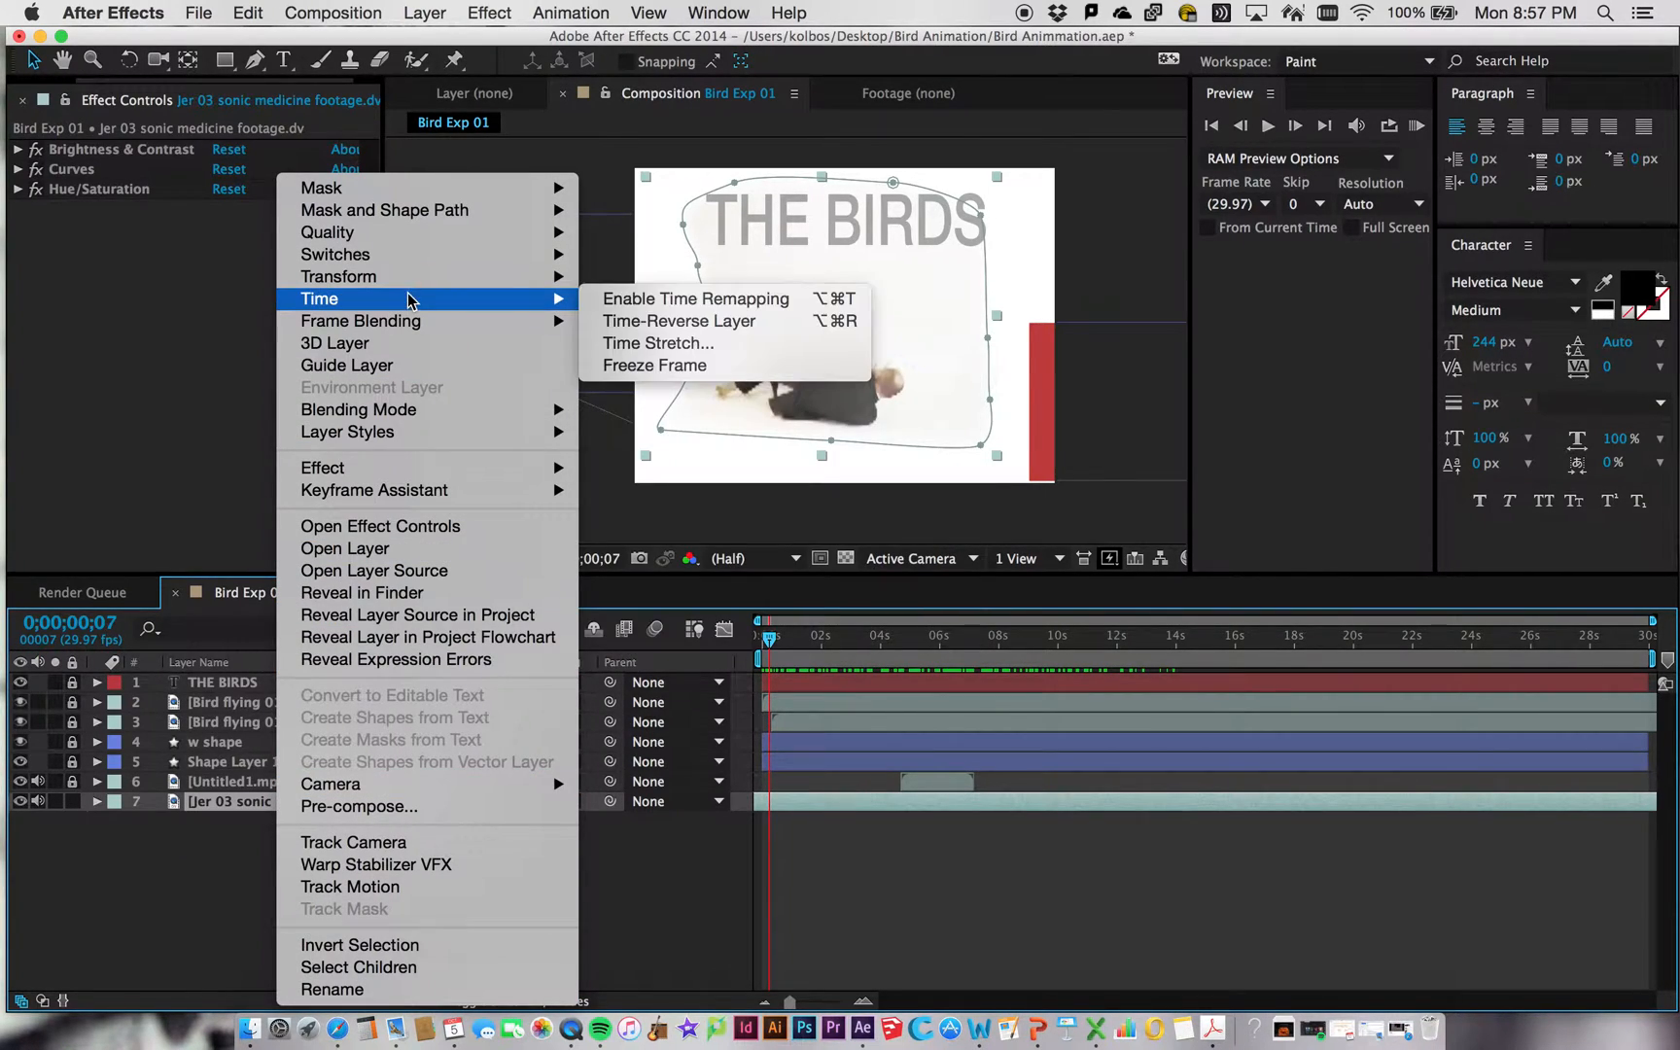
{"action": "mouse_move", "coordinate": [658, 343]}
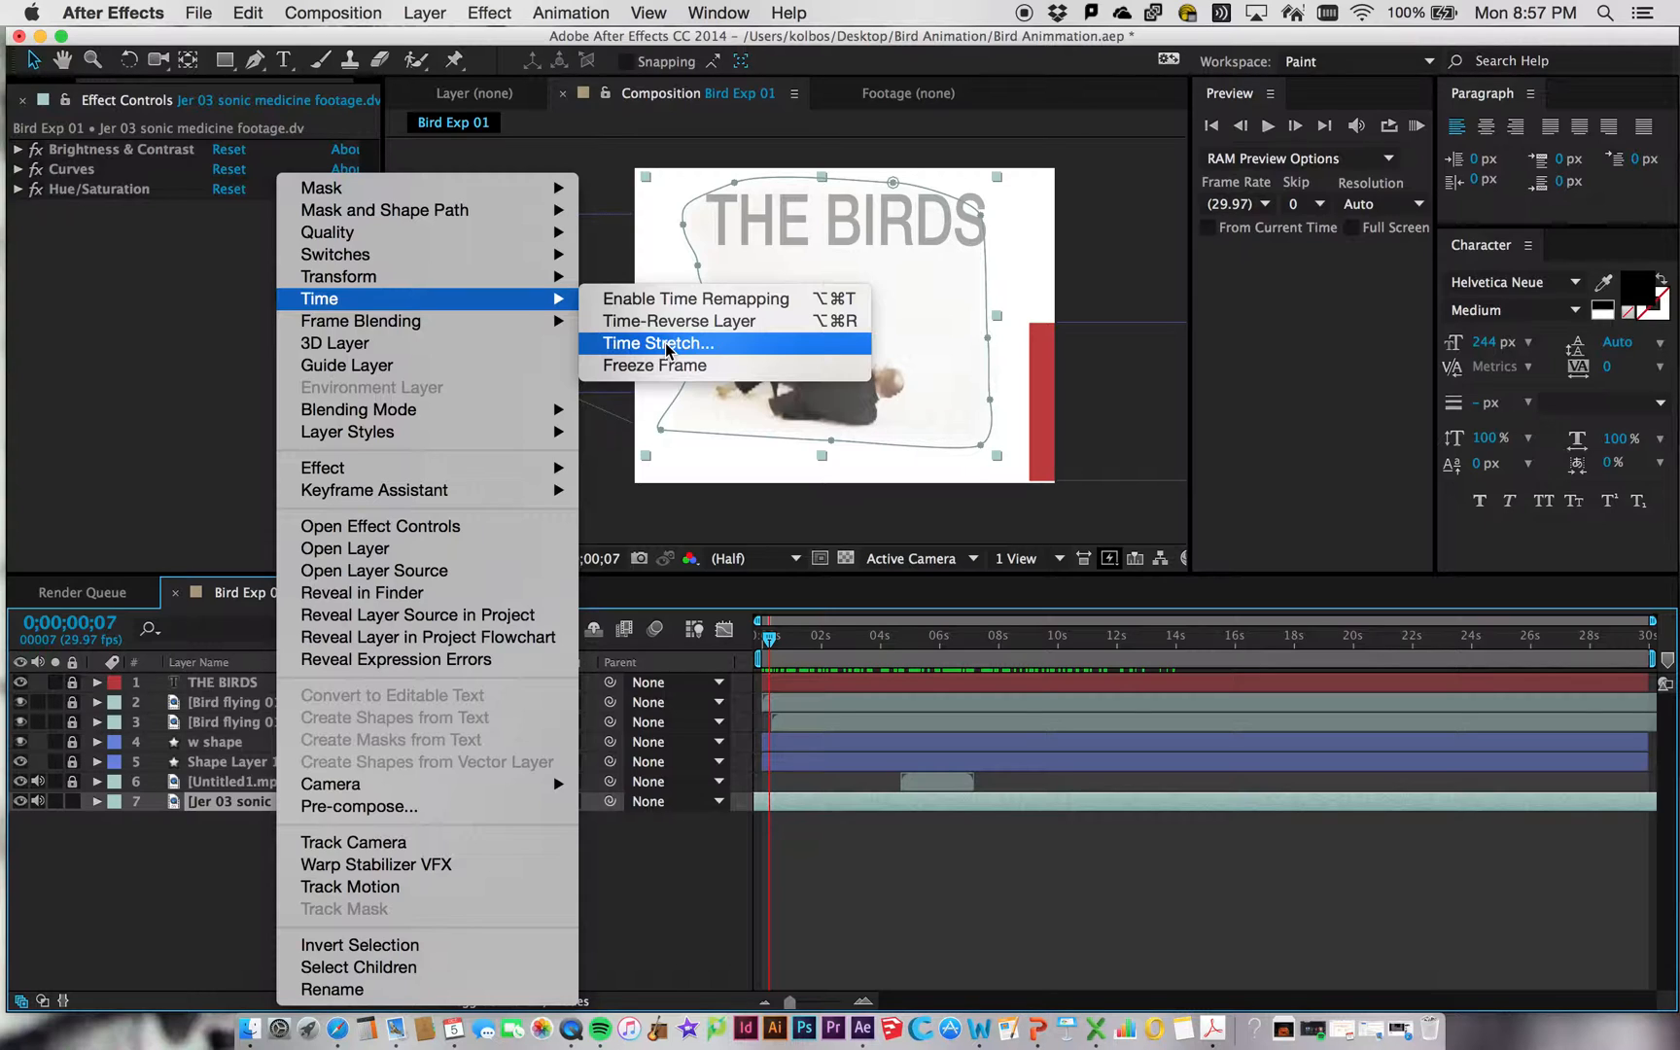
{"action": "left_click", "coordinate": [695, 297]}
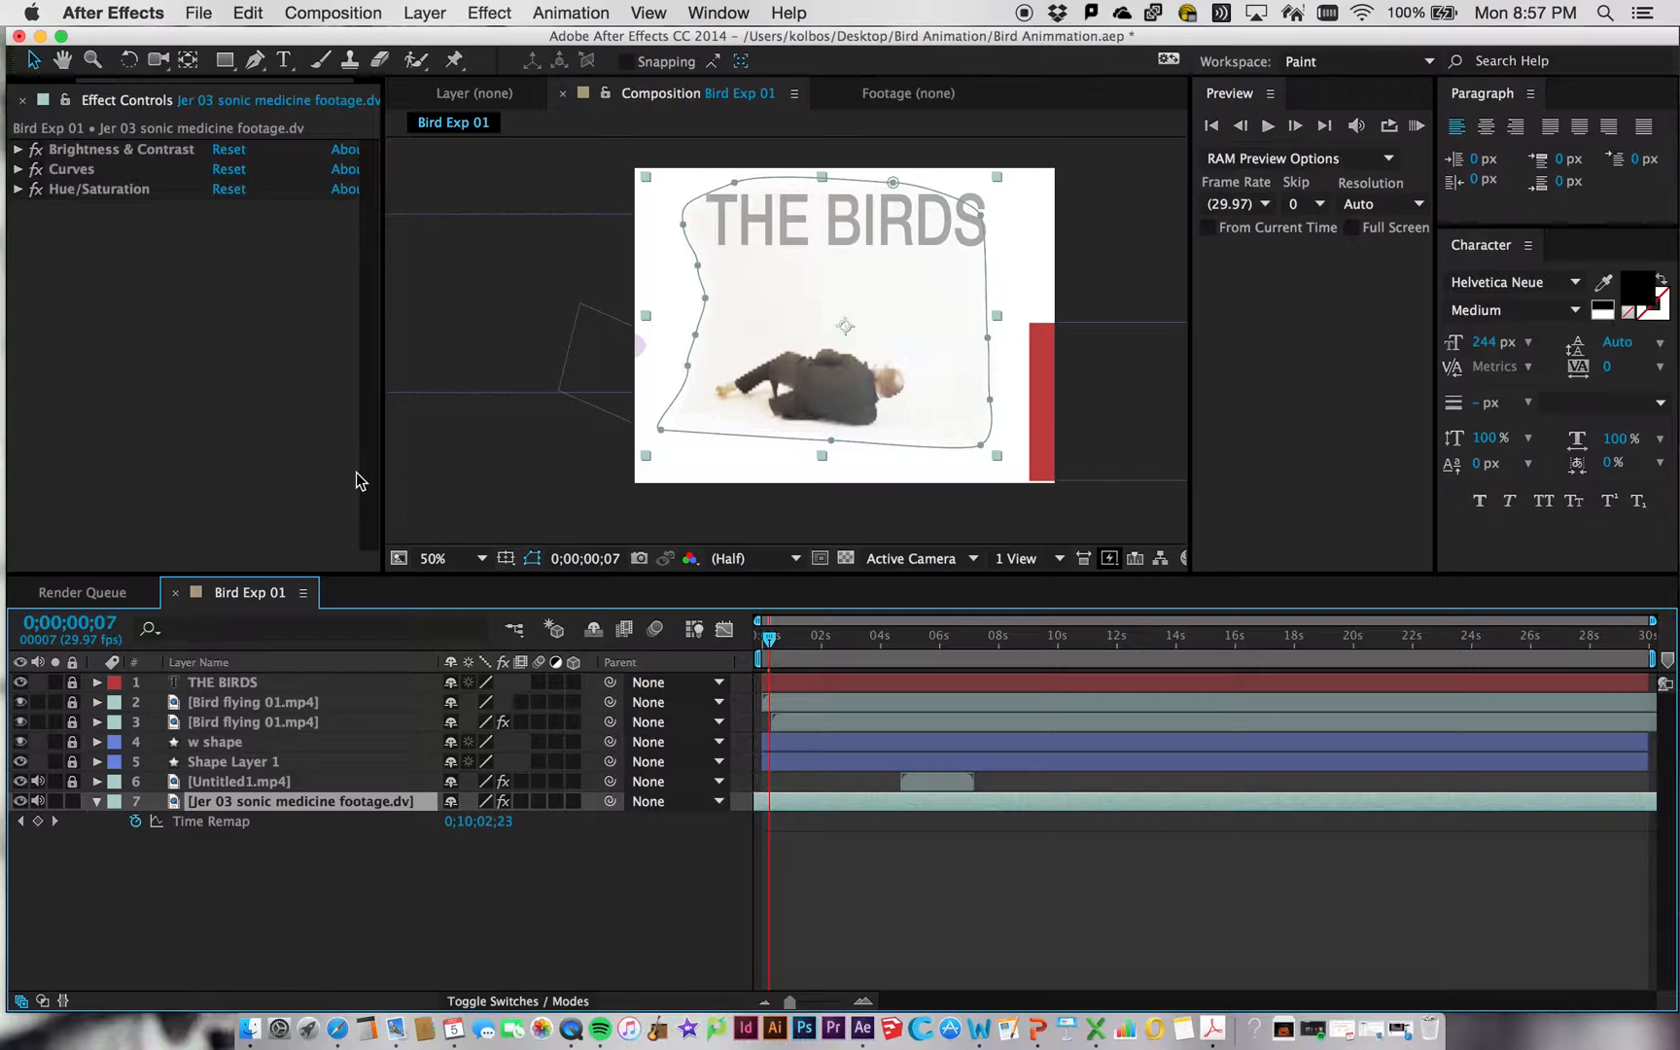
{"action": "mouse_move", "coordinate": [356, 640]}
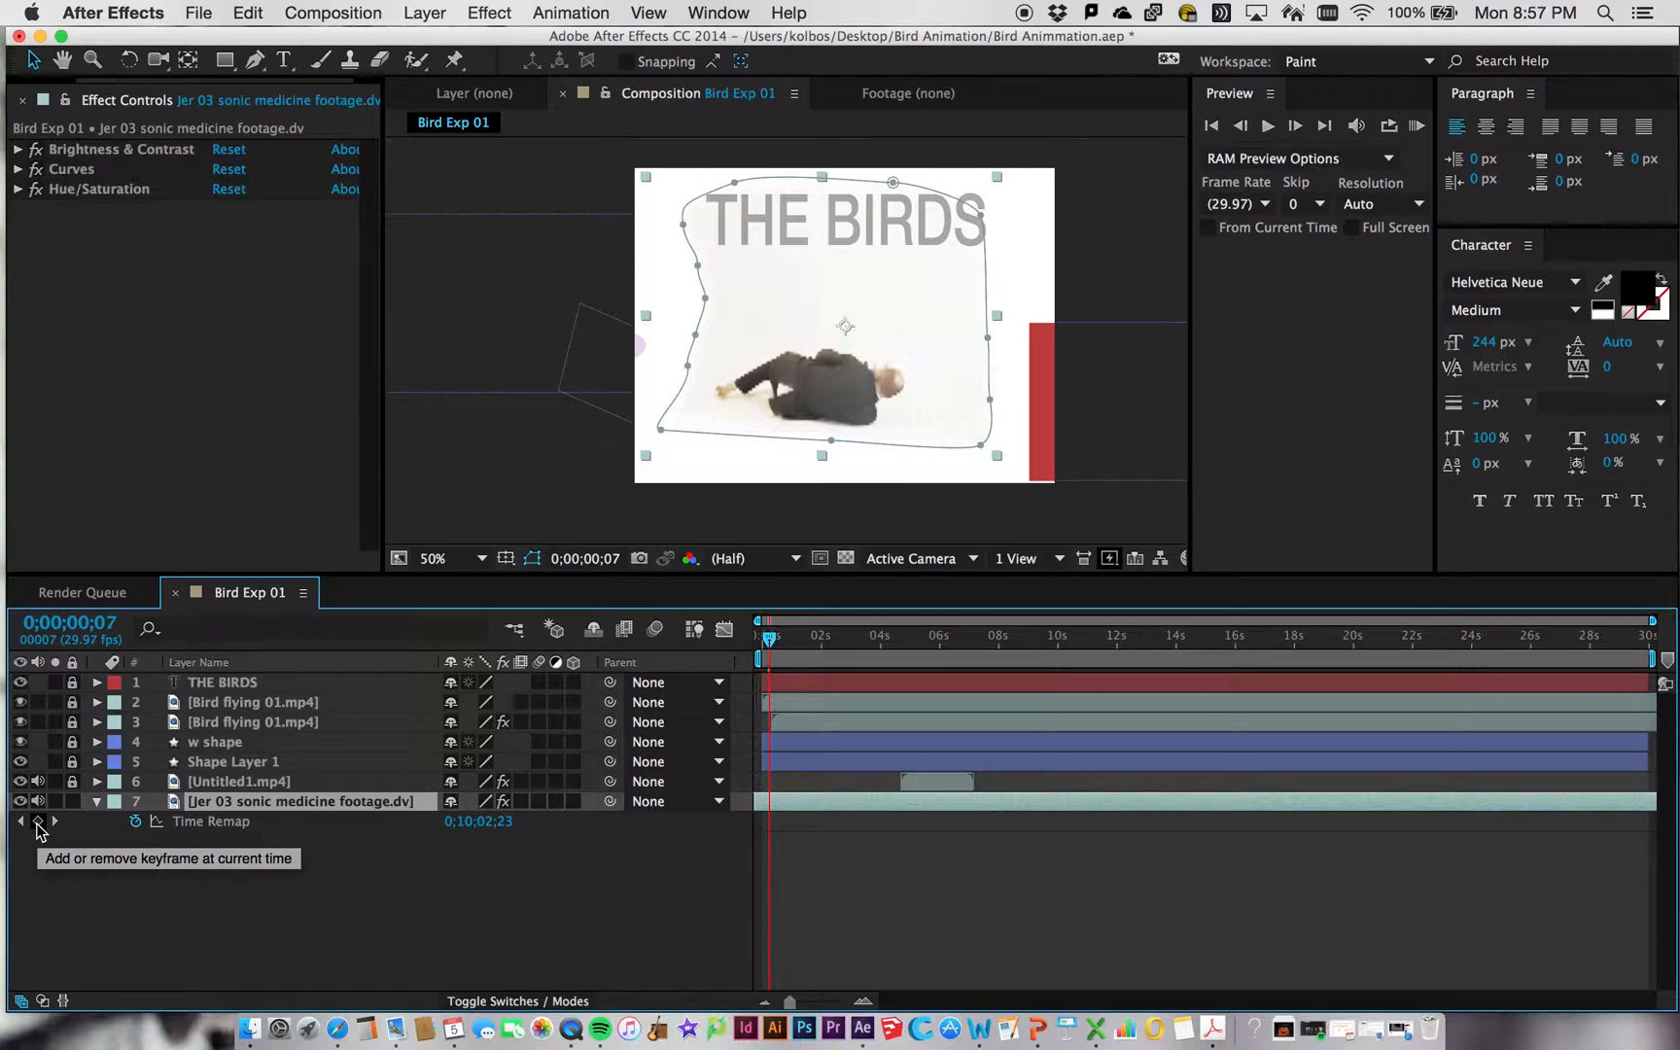
Keyframe Time Remap at the current time, then set different footage frames at later moments.
{"action": "left_click", "coordinate": [35, 821]}
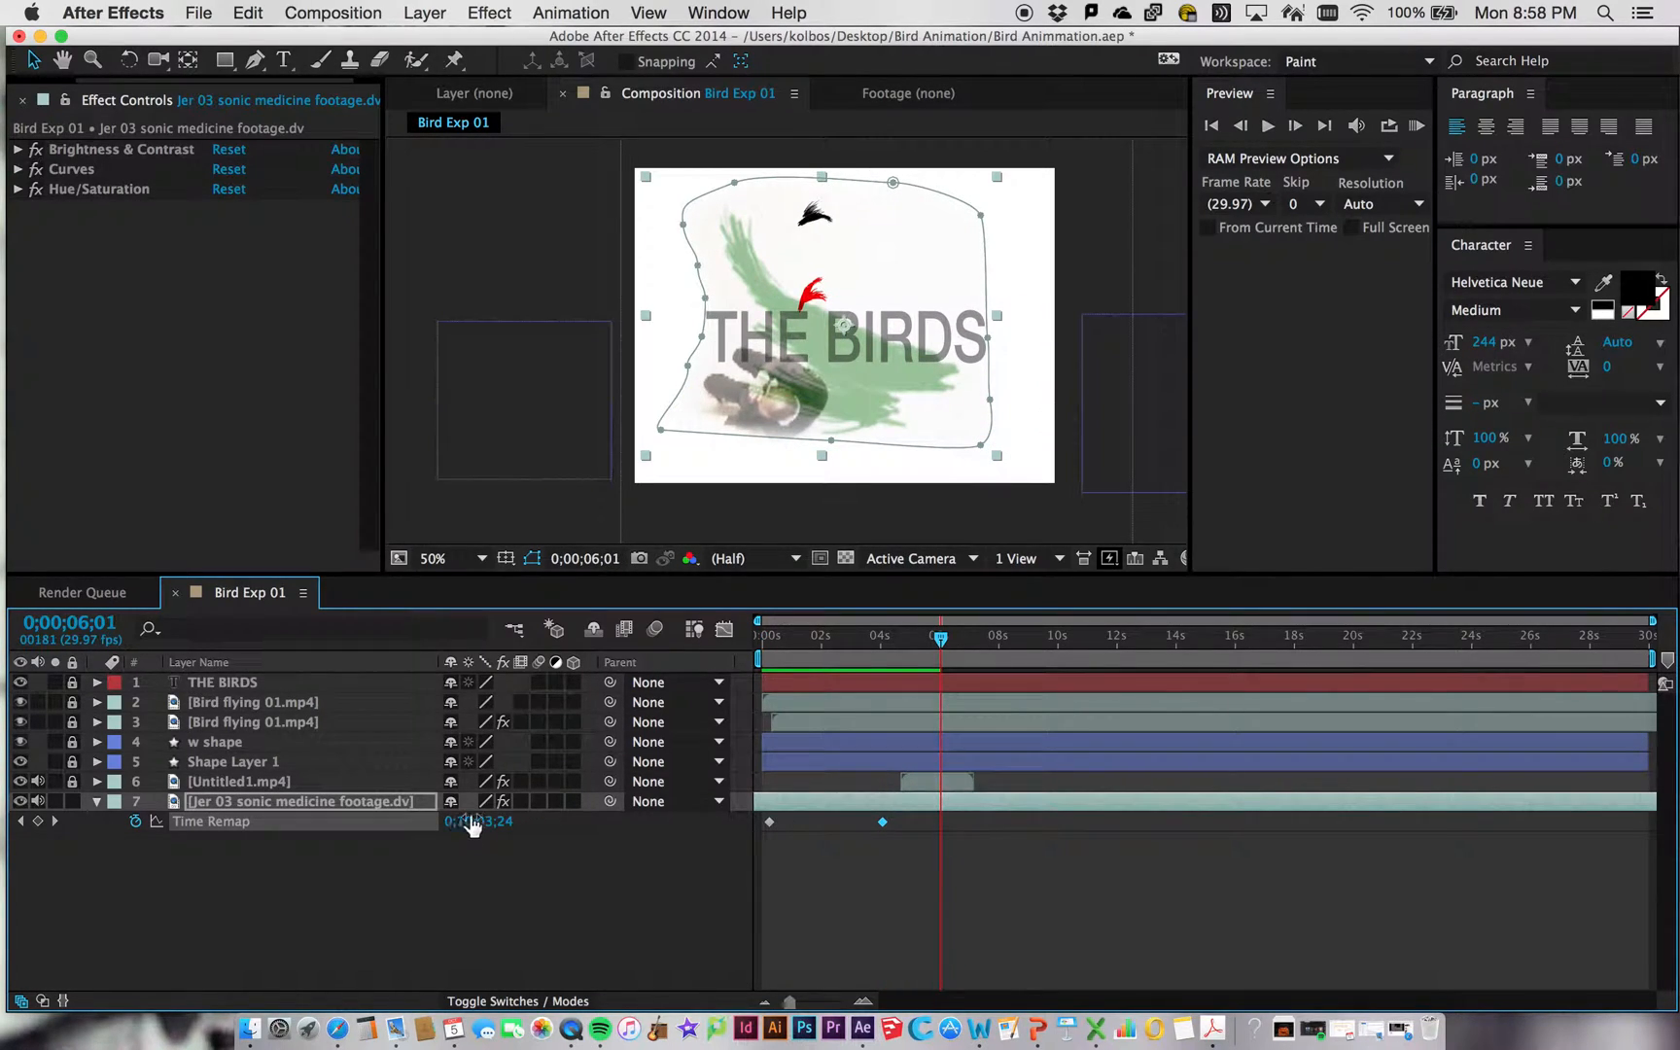
{"action": "left_click", "coordinate": [932, 640]}
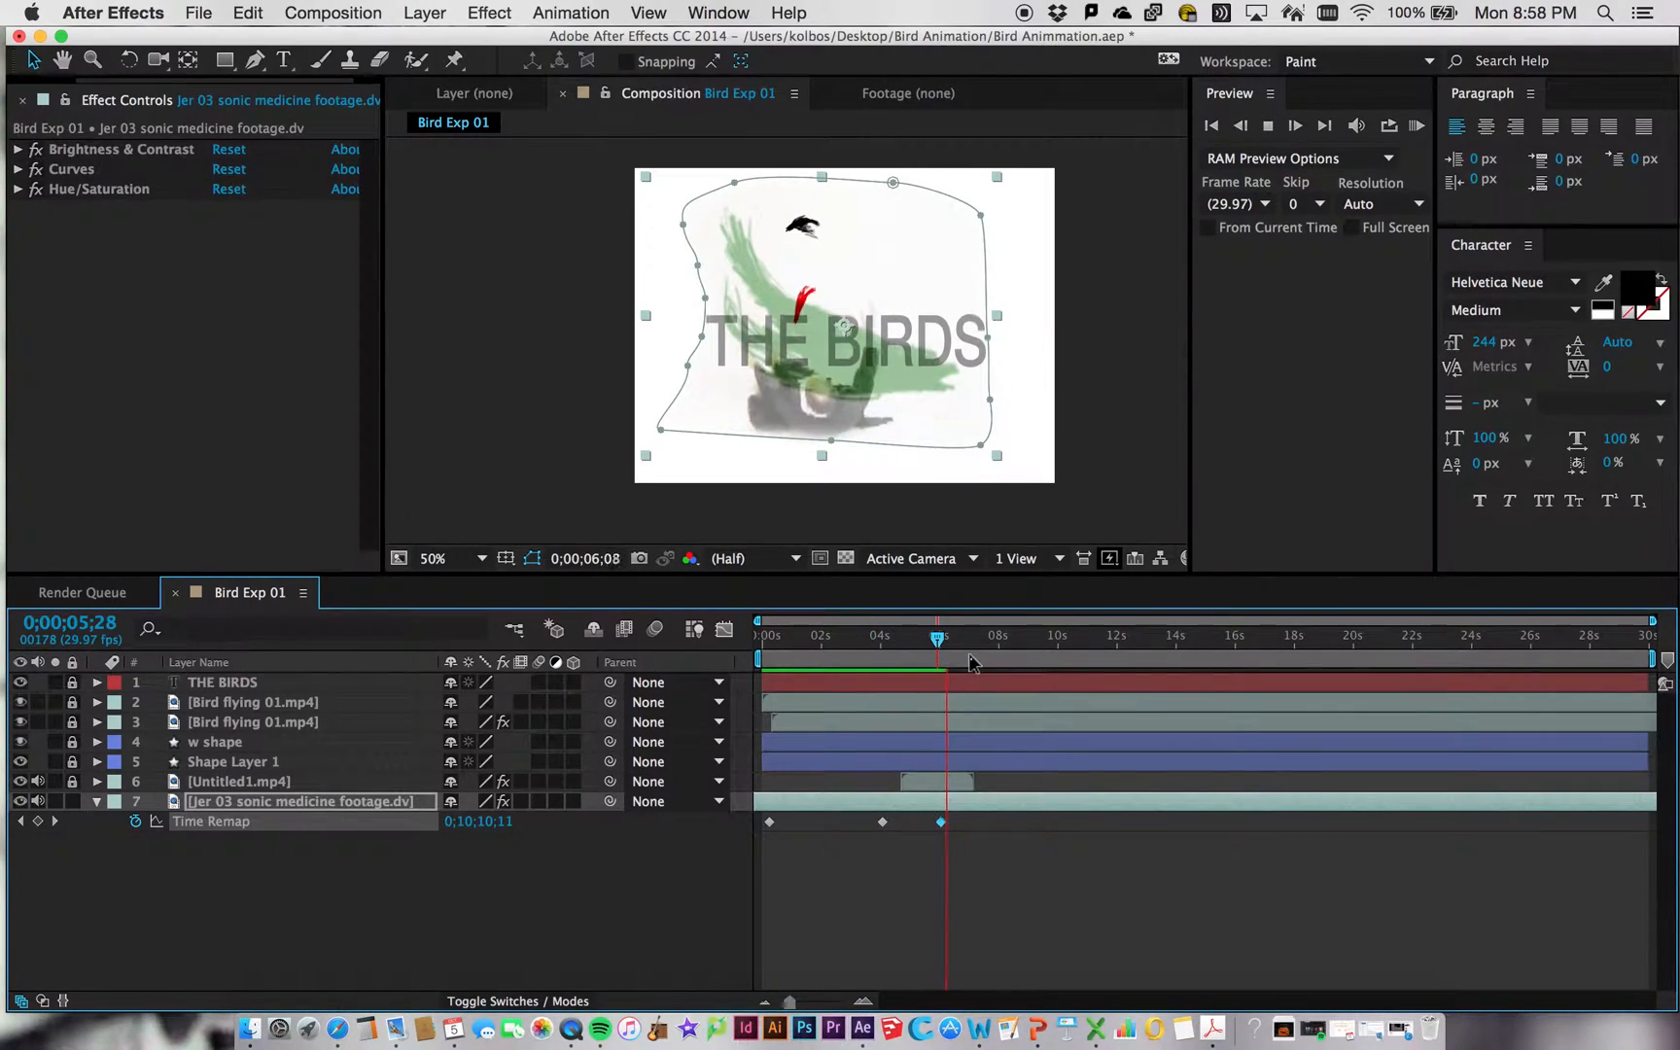
{"action": "left_click", "coordinate": [882, 634]}
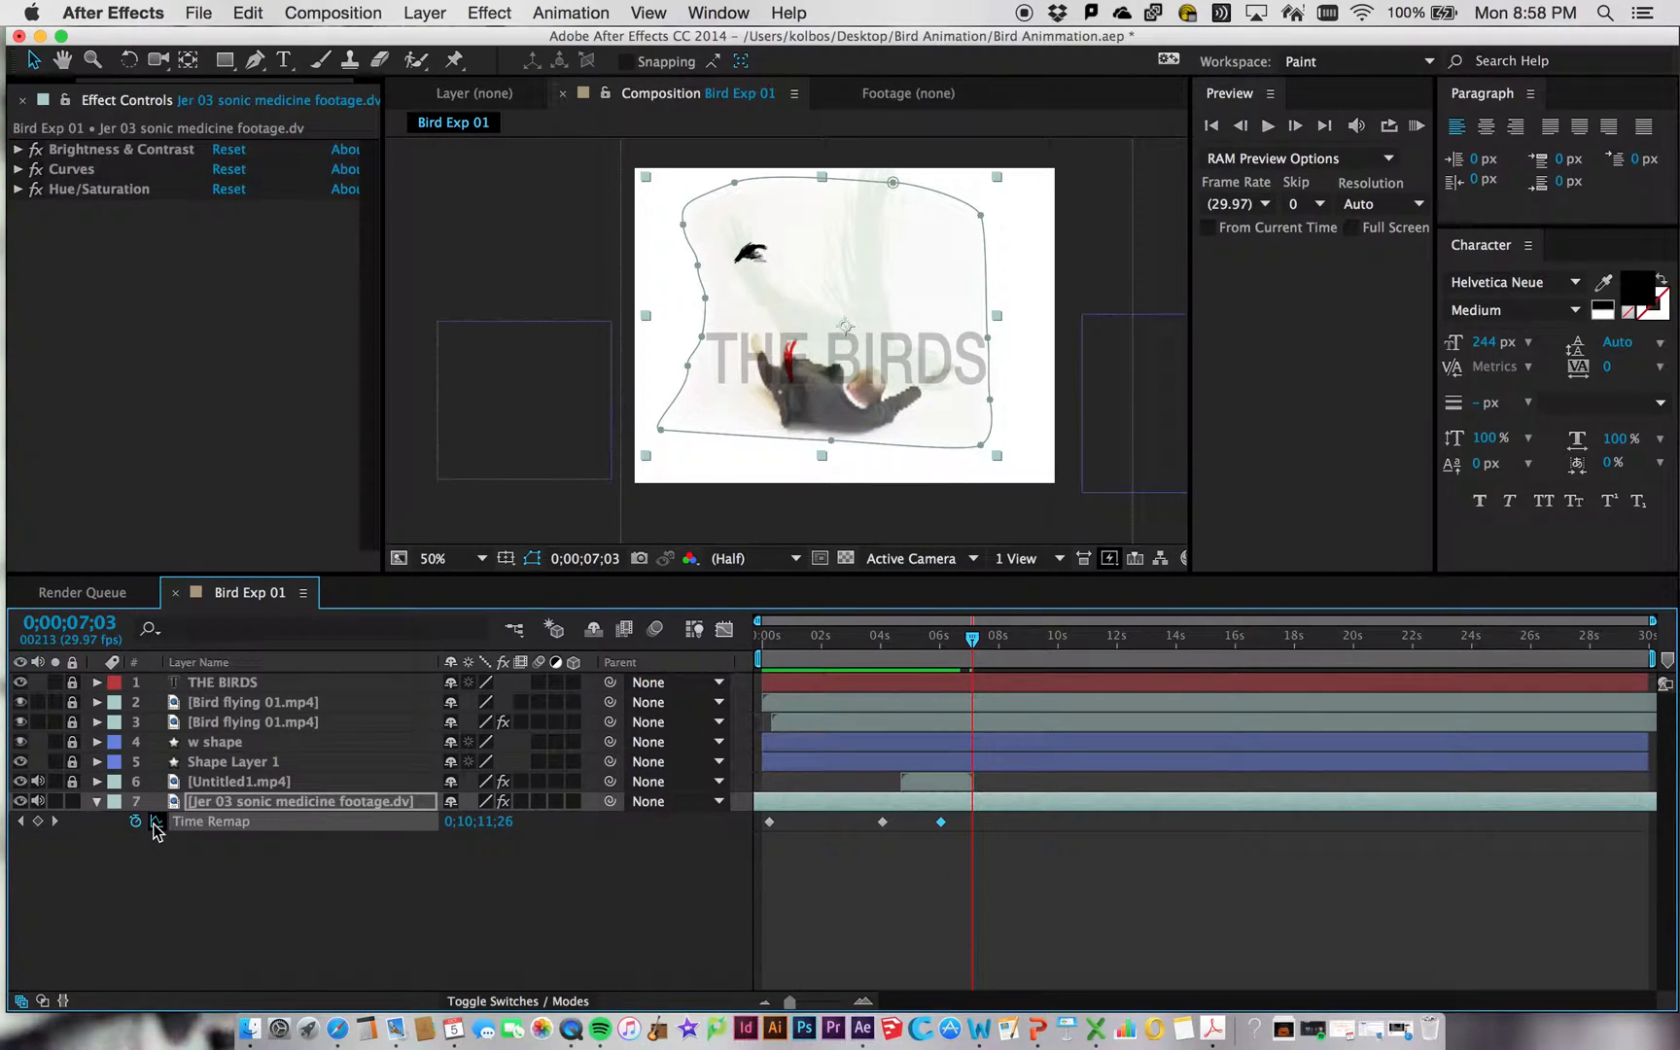
{"action": "mouse_move", "coordinate": [156, 827]}
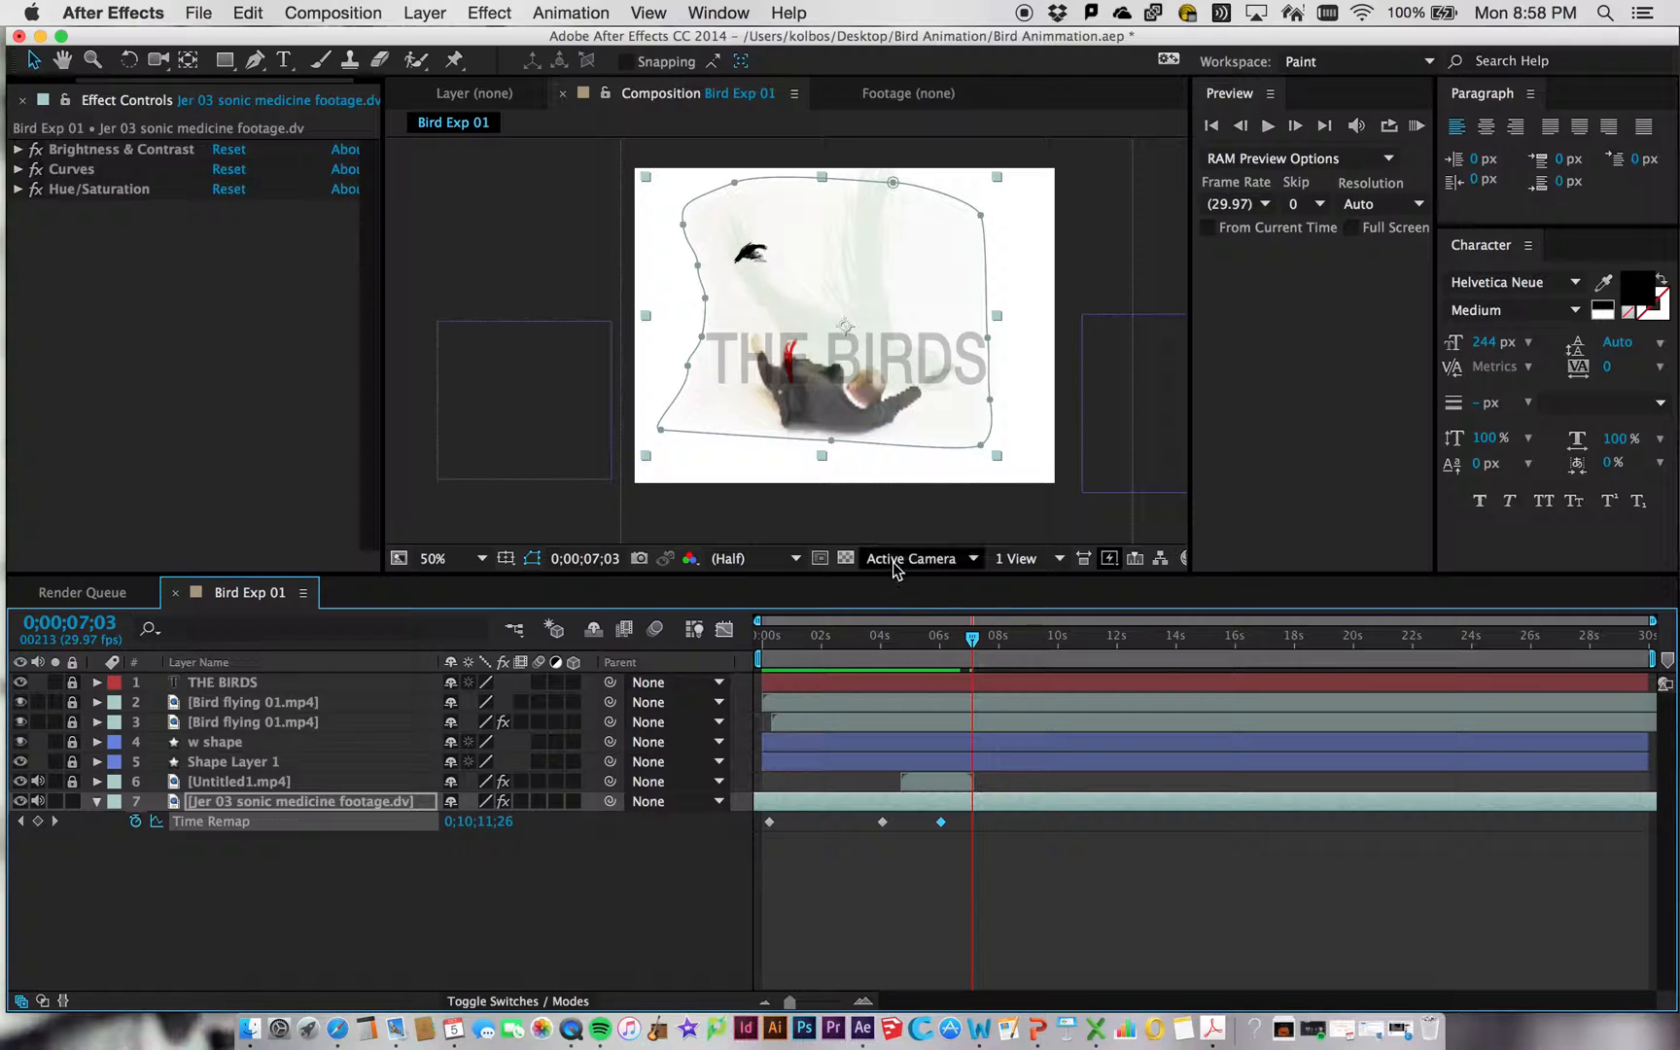
Show the Time Remap keyframes in the Graph Editor and apply Easy Ease to them.
{"action": "left_click", "coordinate": [724, 630]}
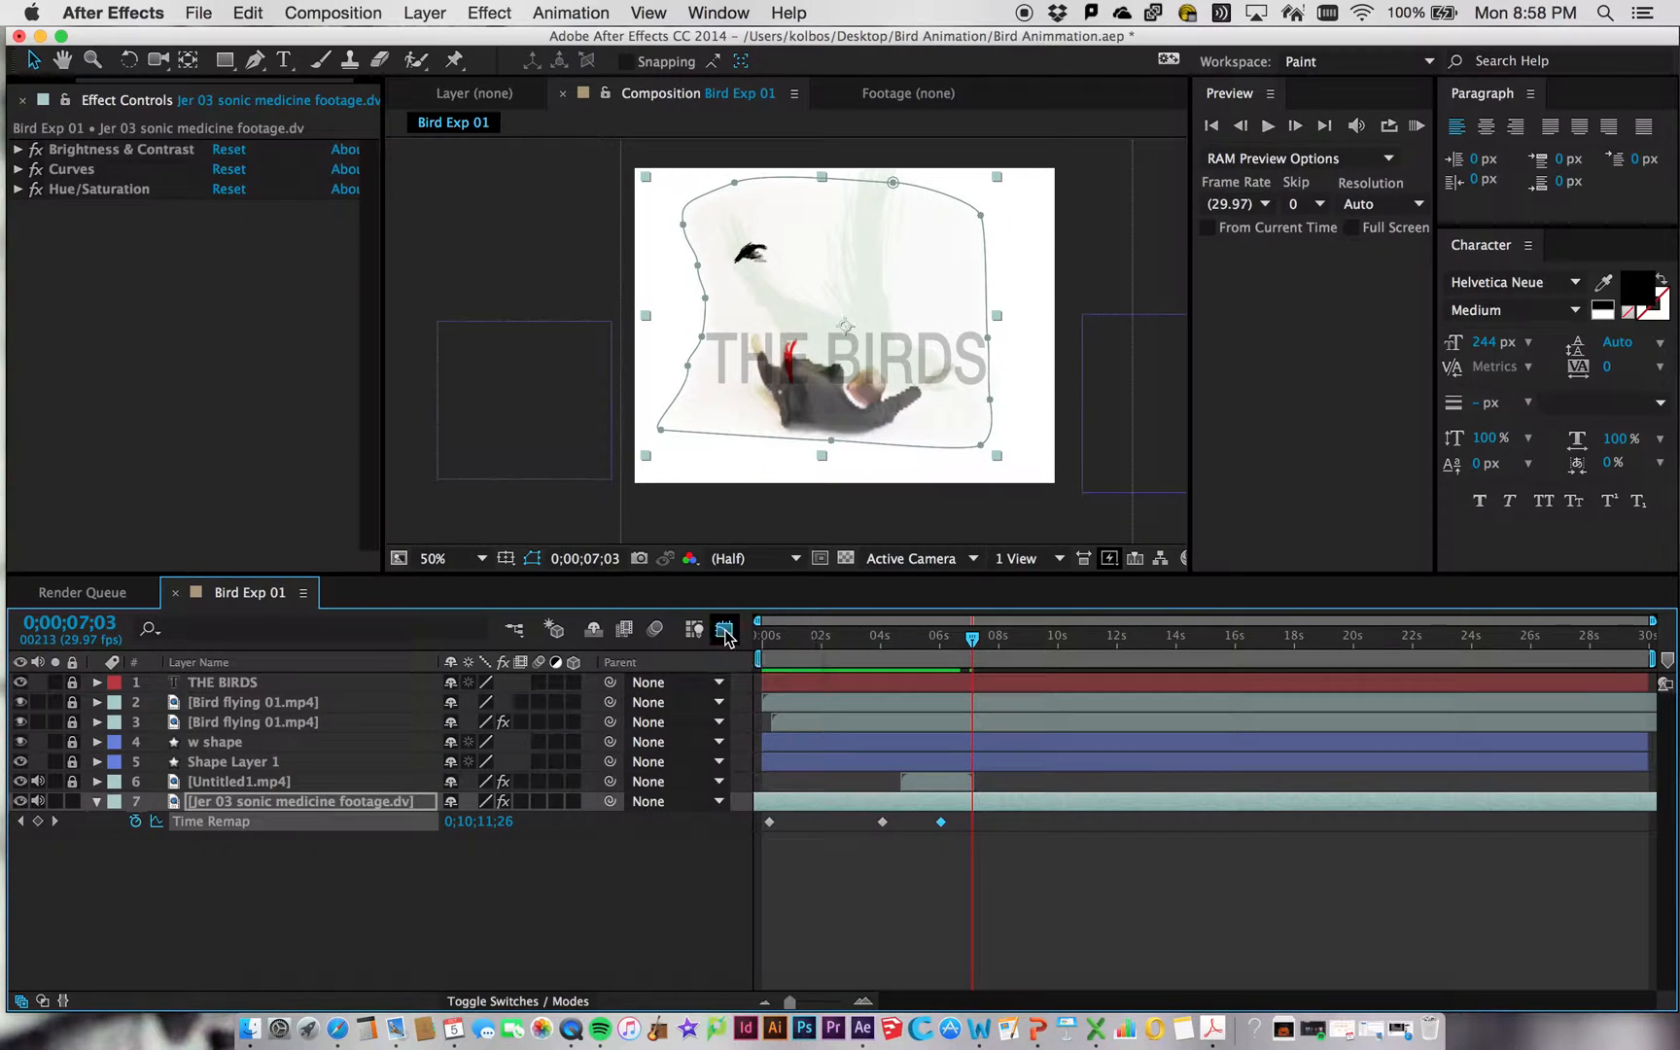
{"action": "left_click", "coordinate": [724, 629]}
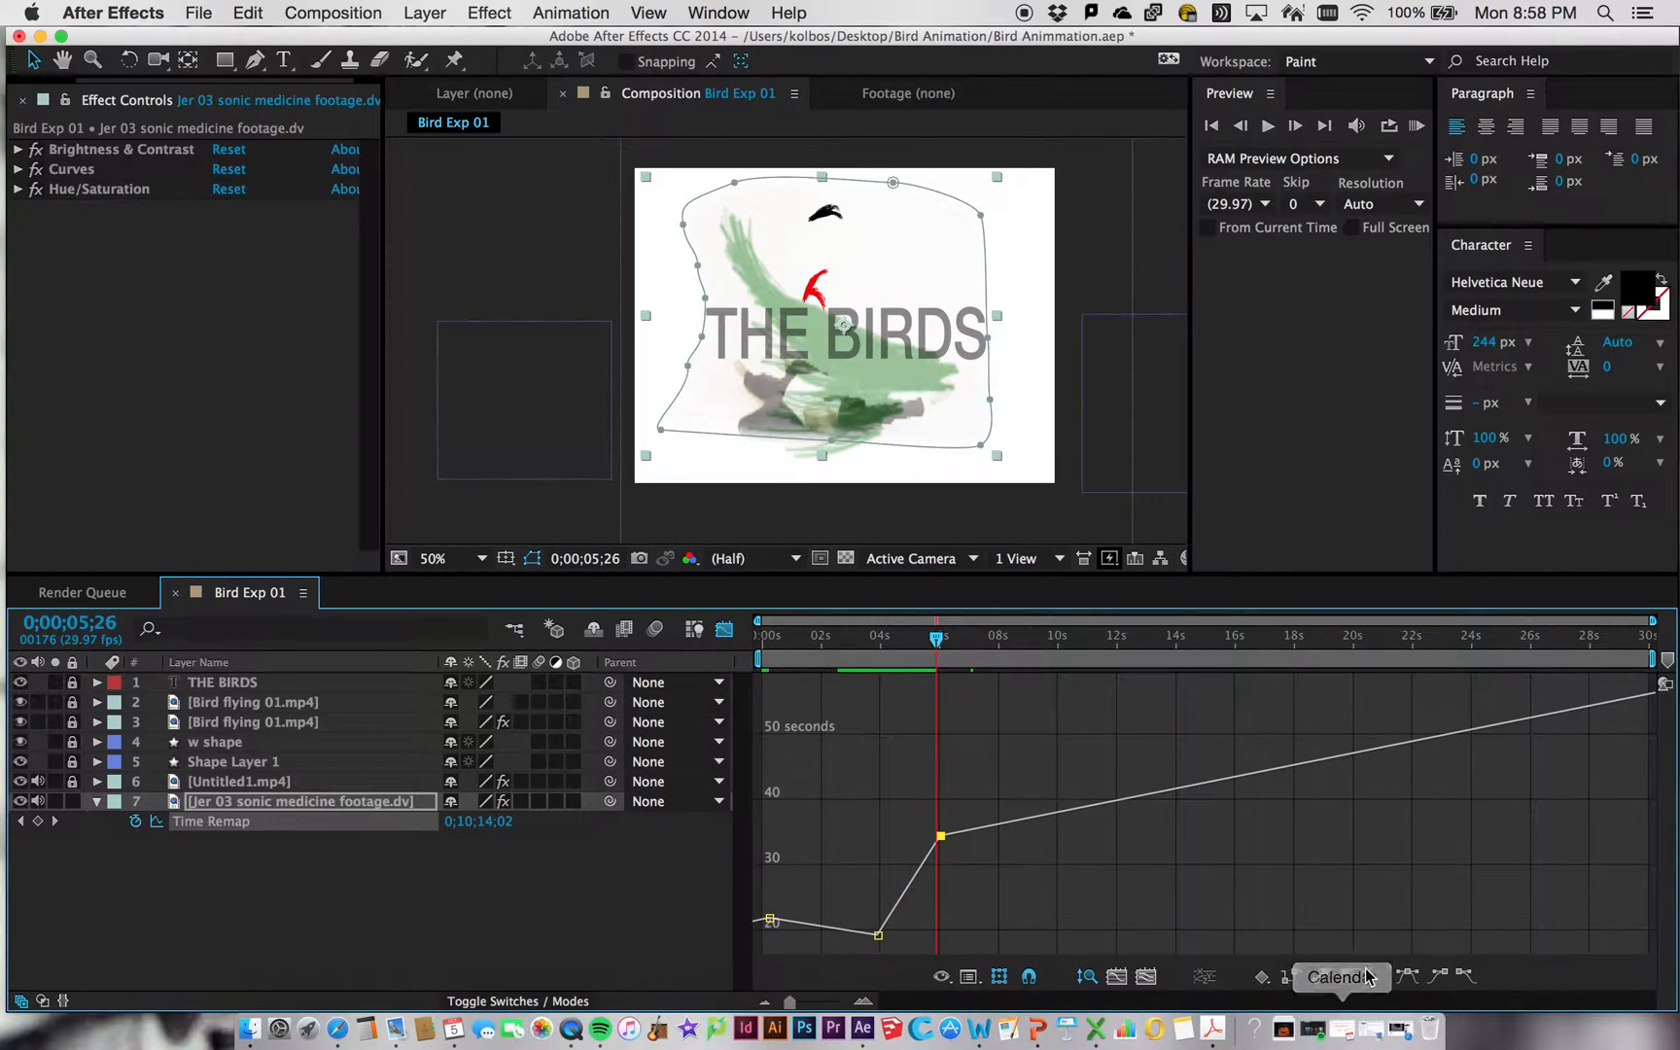
{"action": "mouse_move", "coordinate": [1408, 976]}
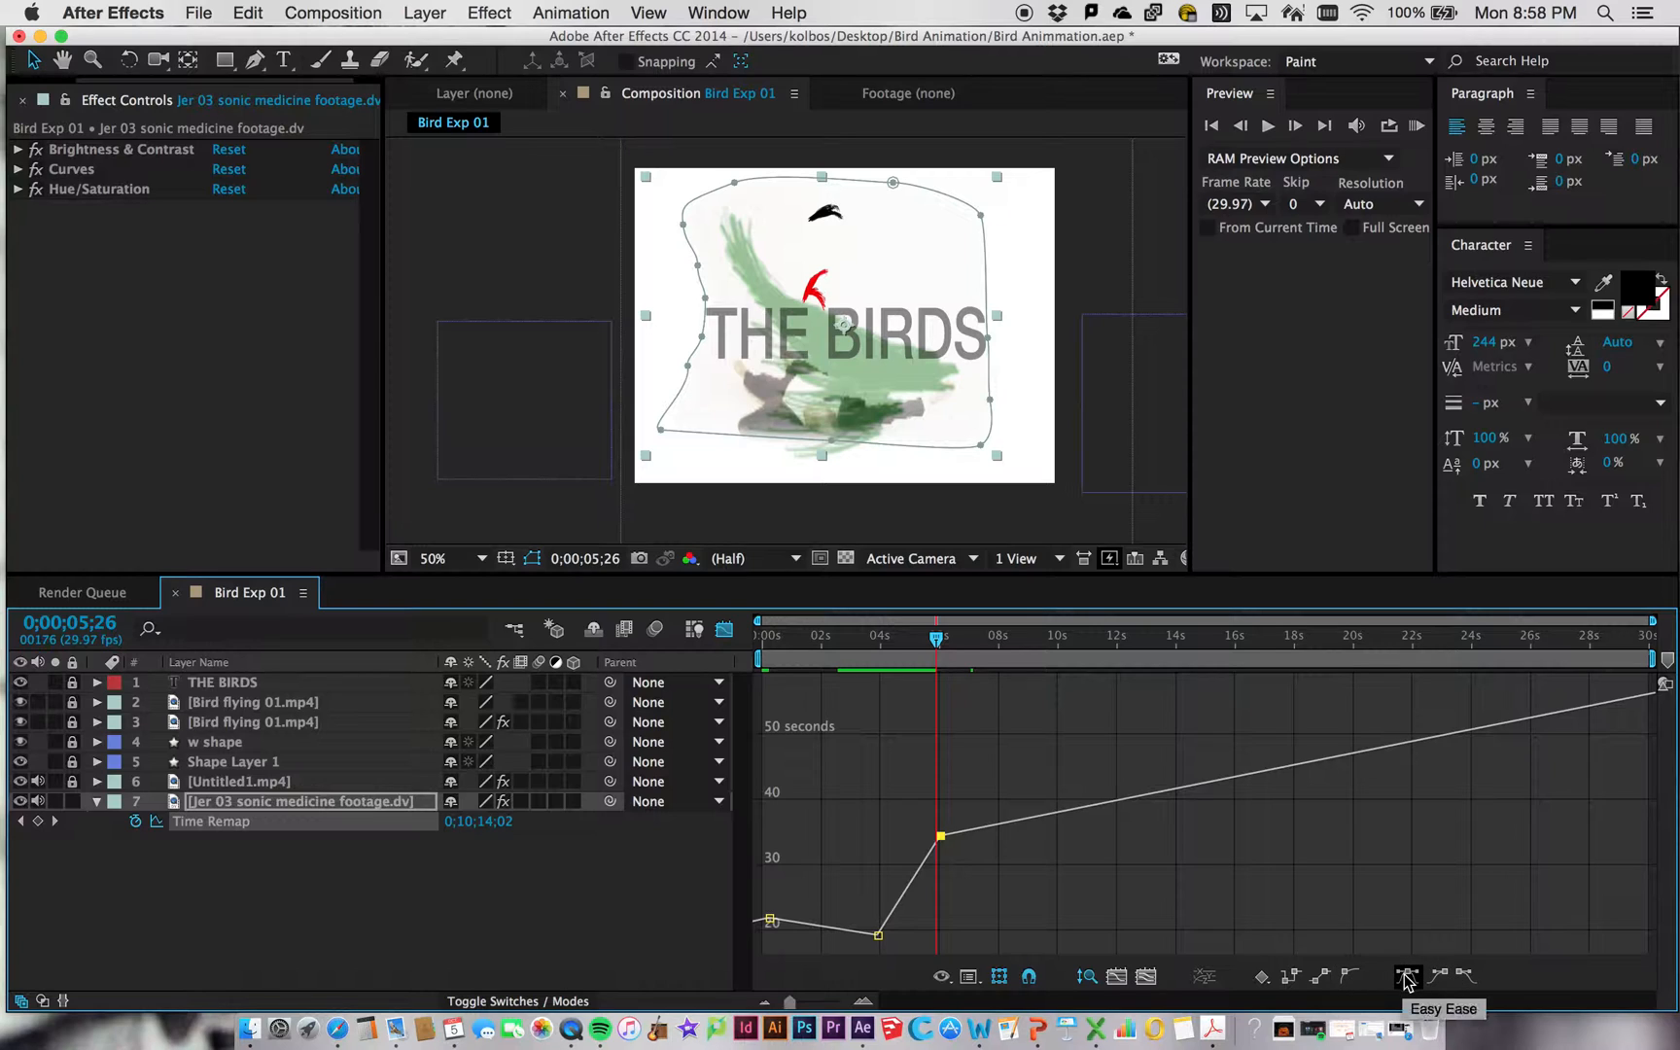
{"action": "left_click", "coordinate": [1407, 976]}
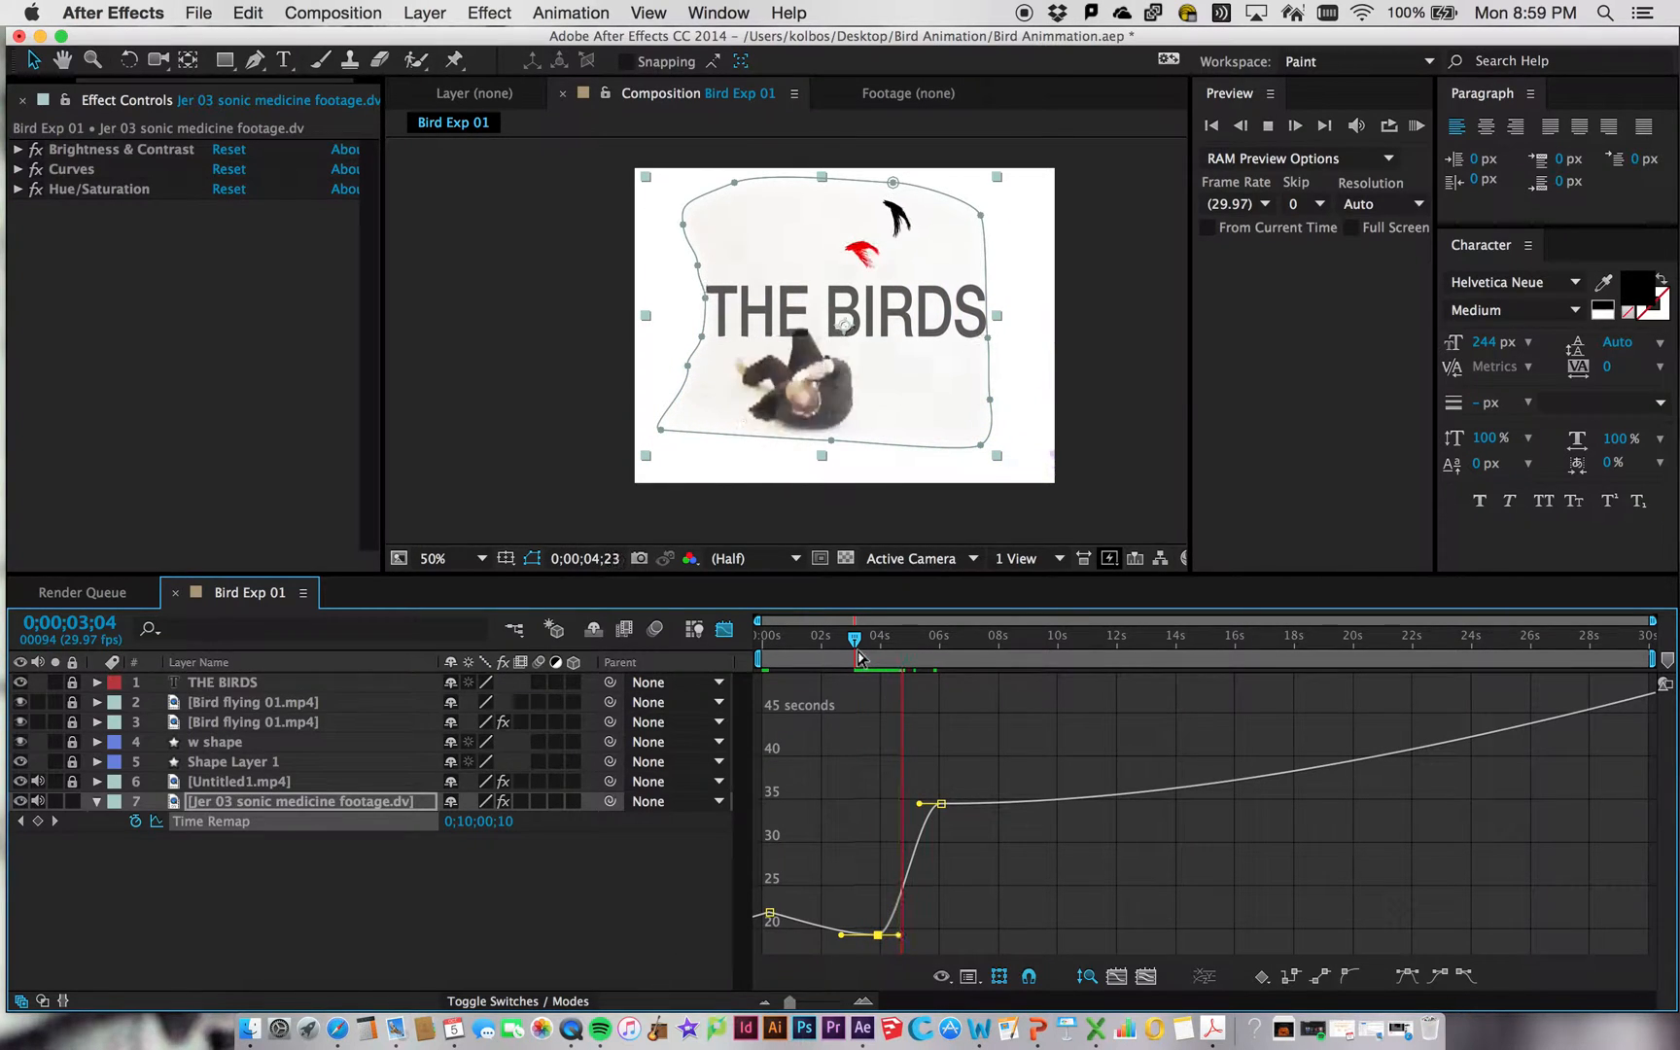
Scrub to preview the eased retiming, collapse the footage layer, and turn off the Graph Editor.
{"action": "left_click_drag", "start_coordinate": [854, 651], "coordinate": [920, 652]}
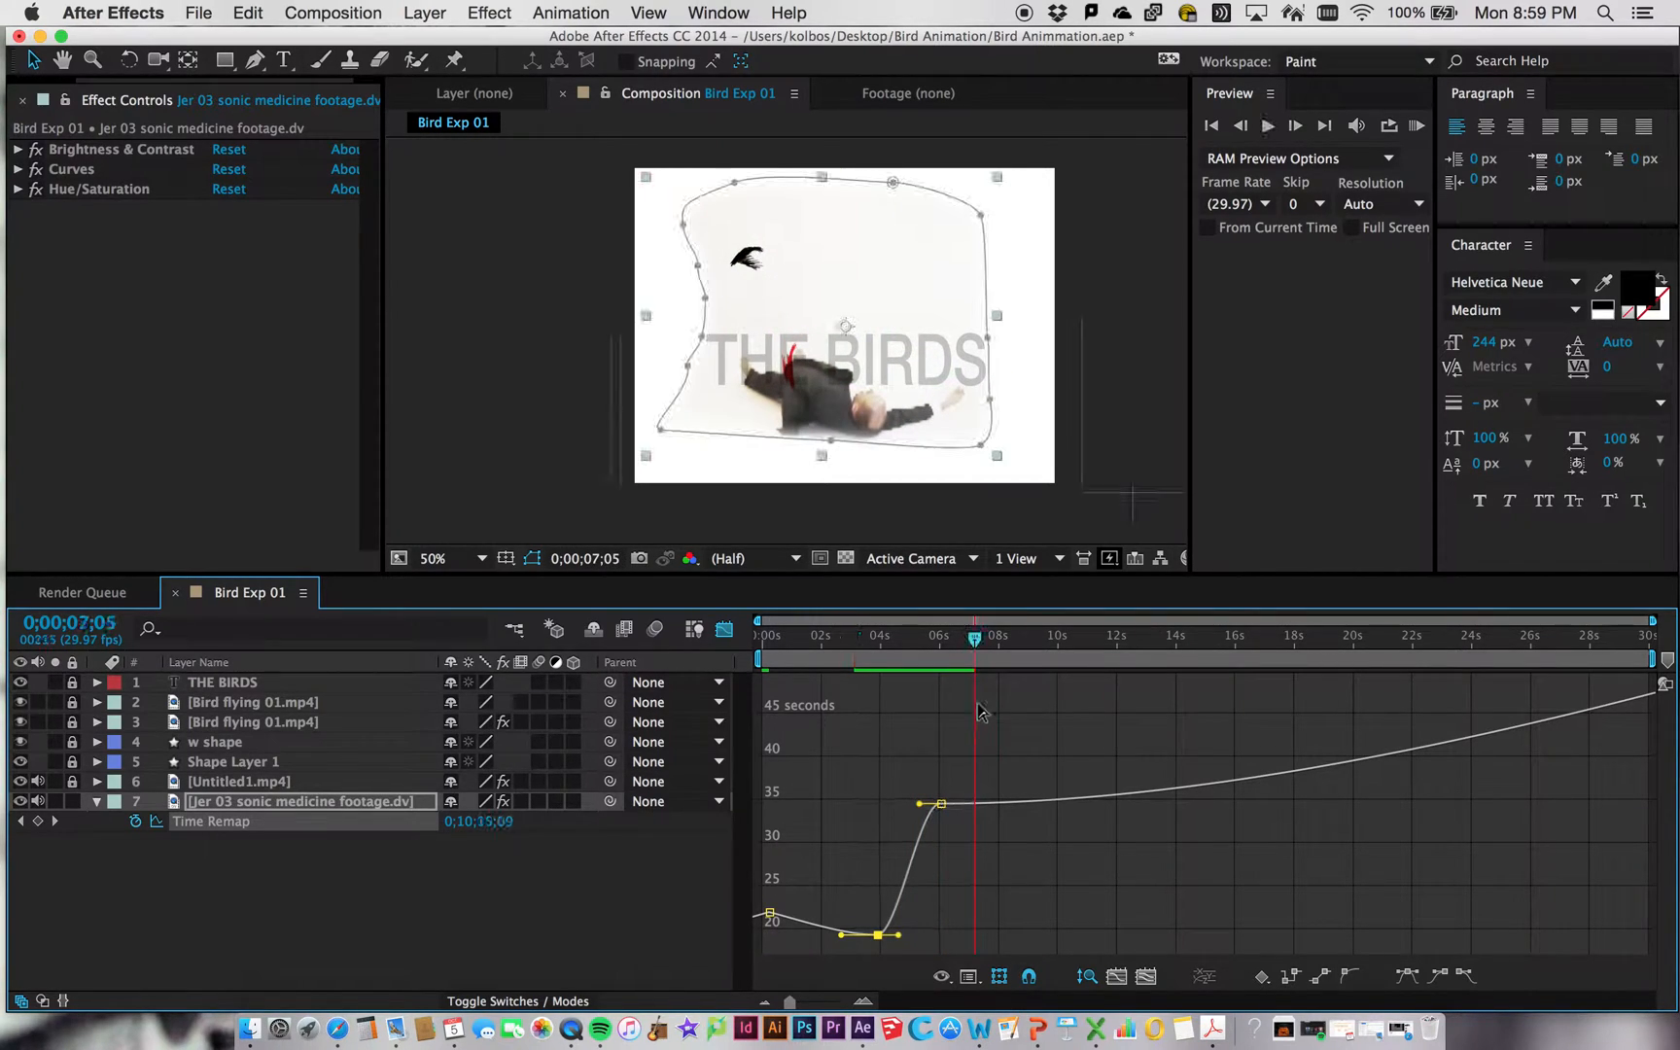
{"action": "left_click", "coordinate": [834, 633]}
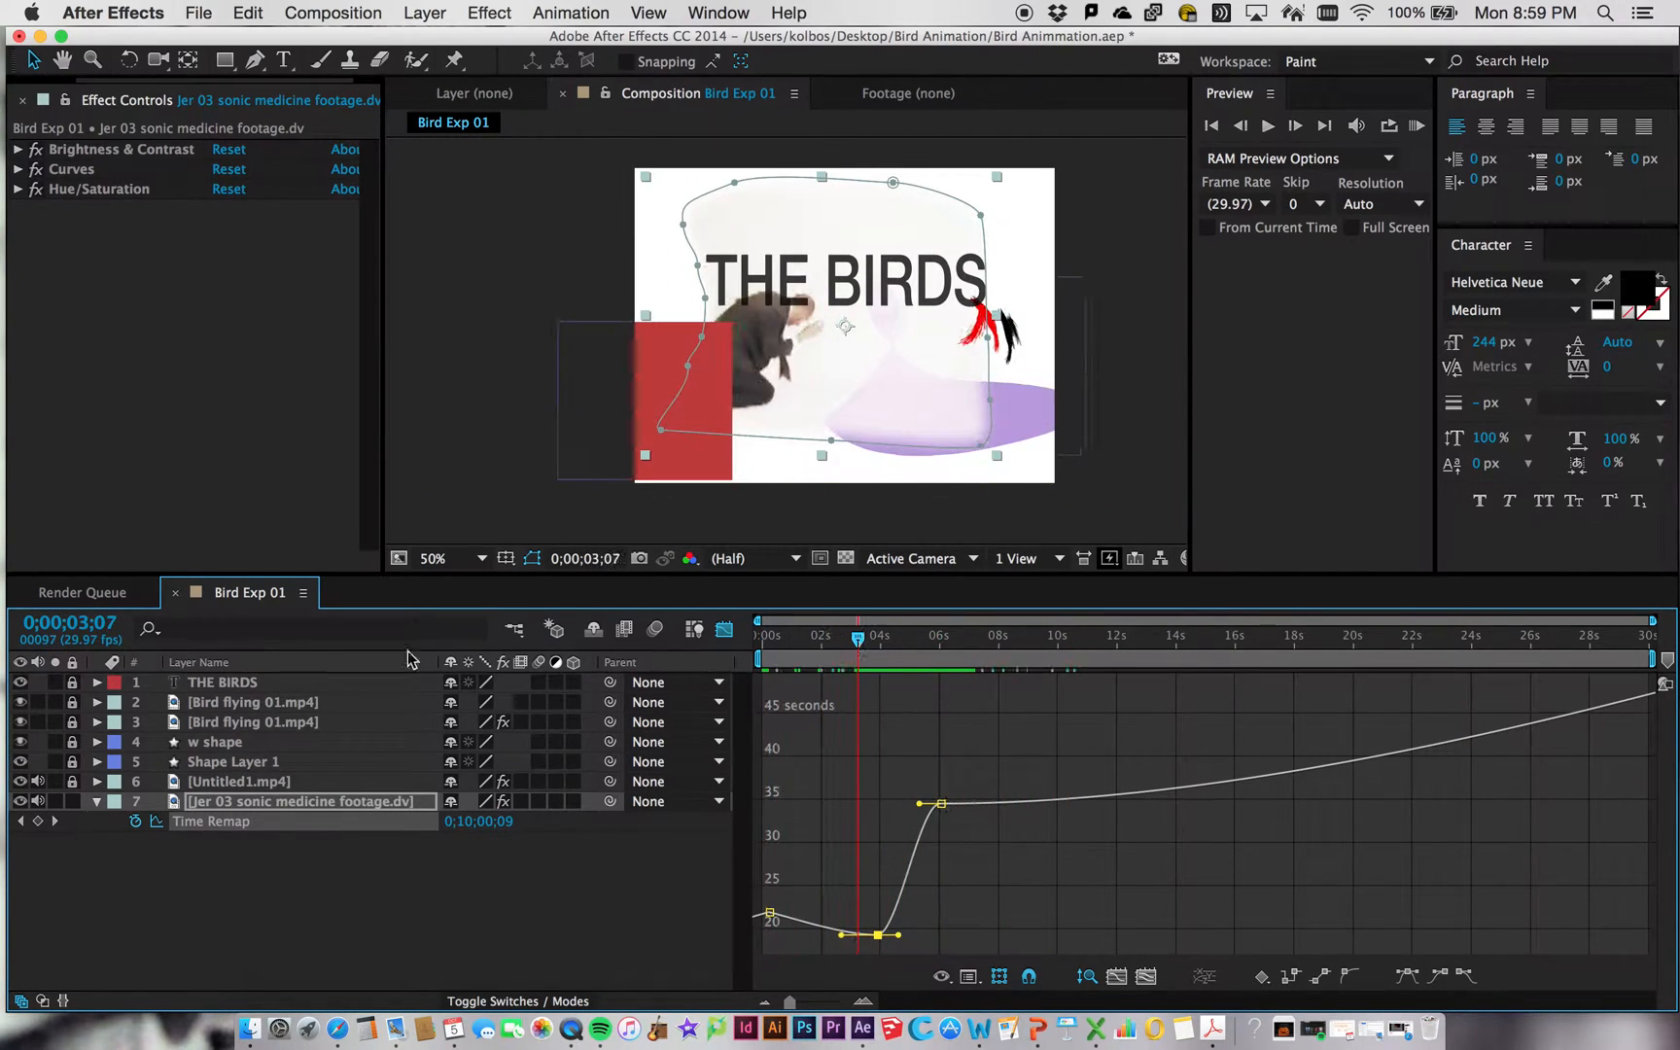
{"action": "left_click", "coordinate": [97, 800]}
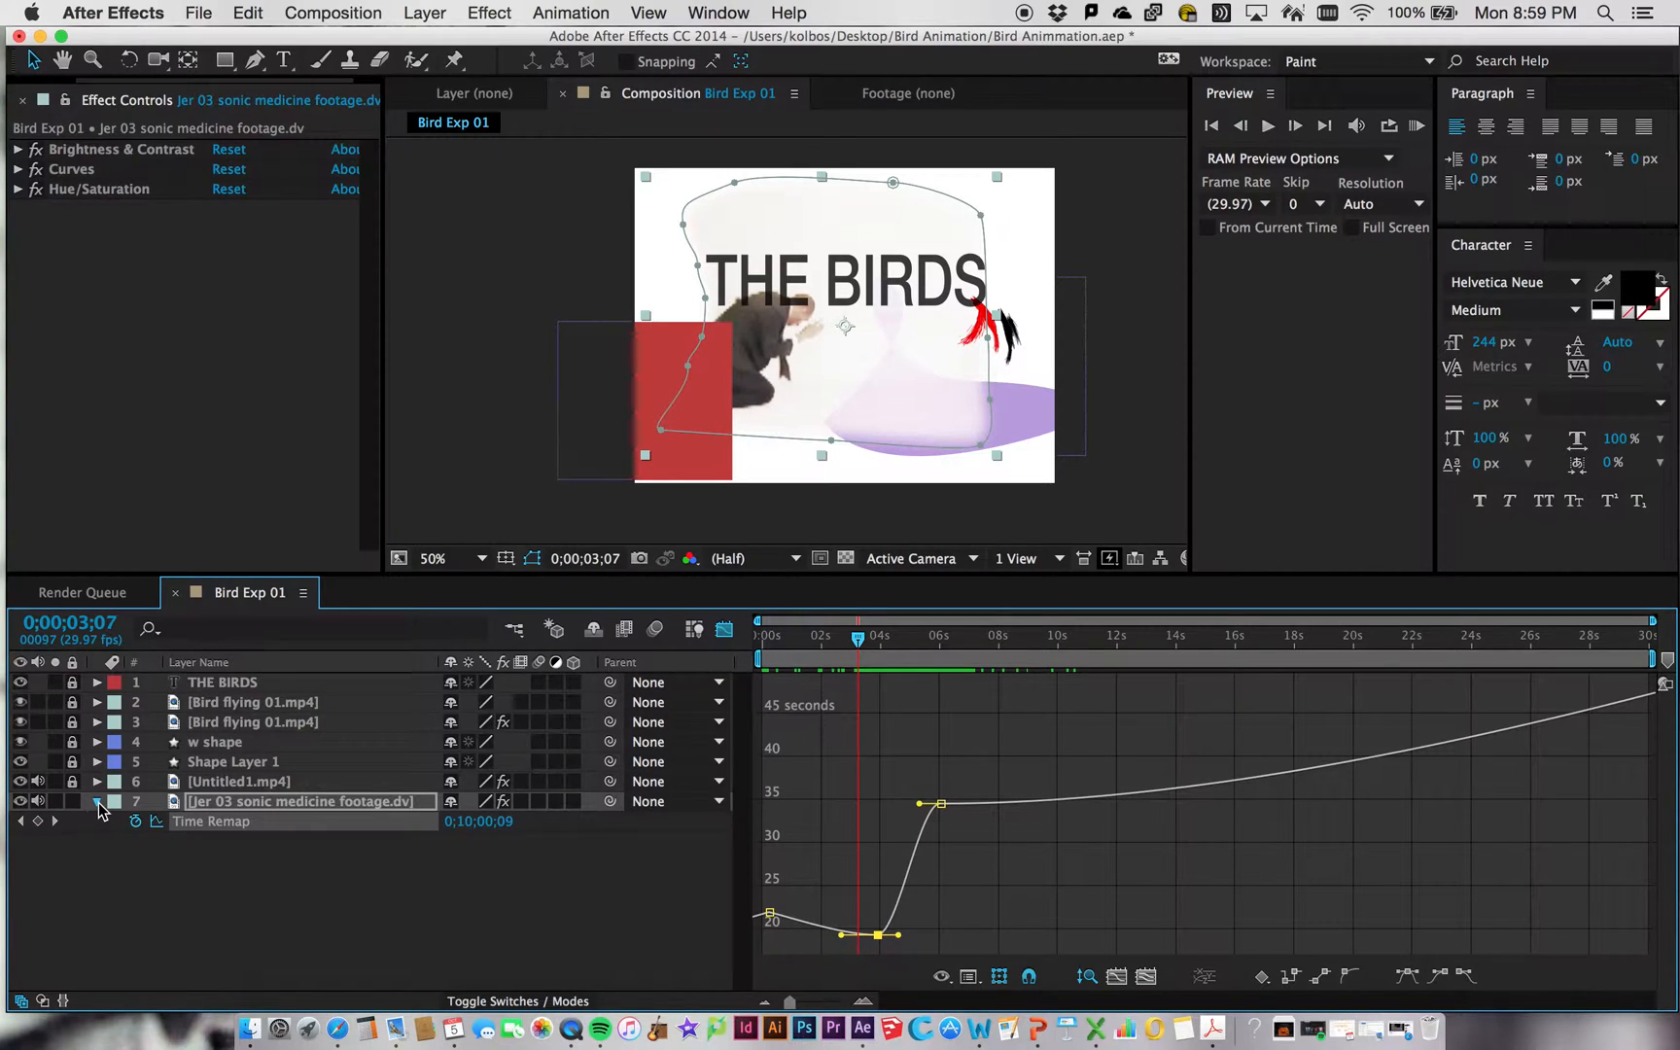
{"action": "left_click", "coordinate": [96, 801]}
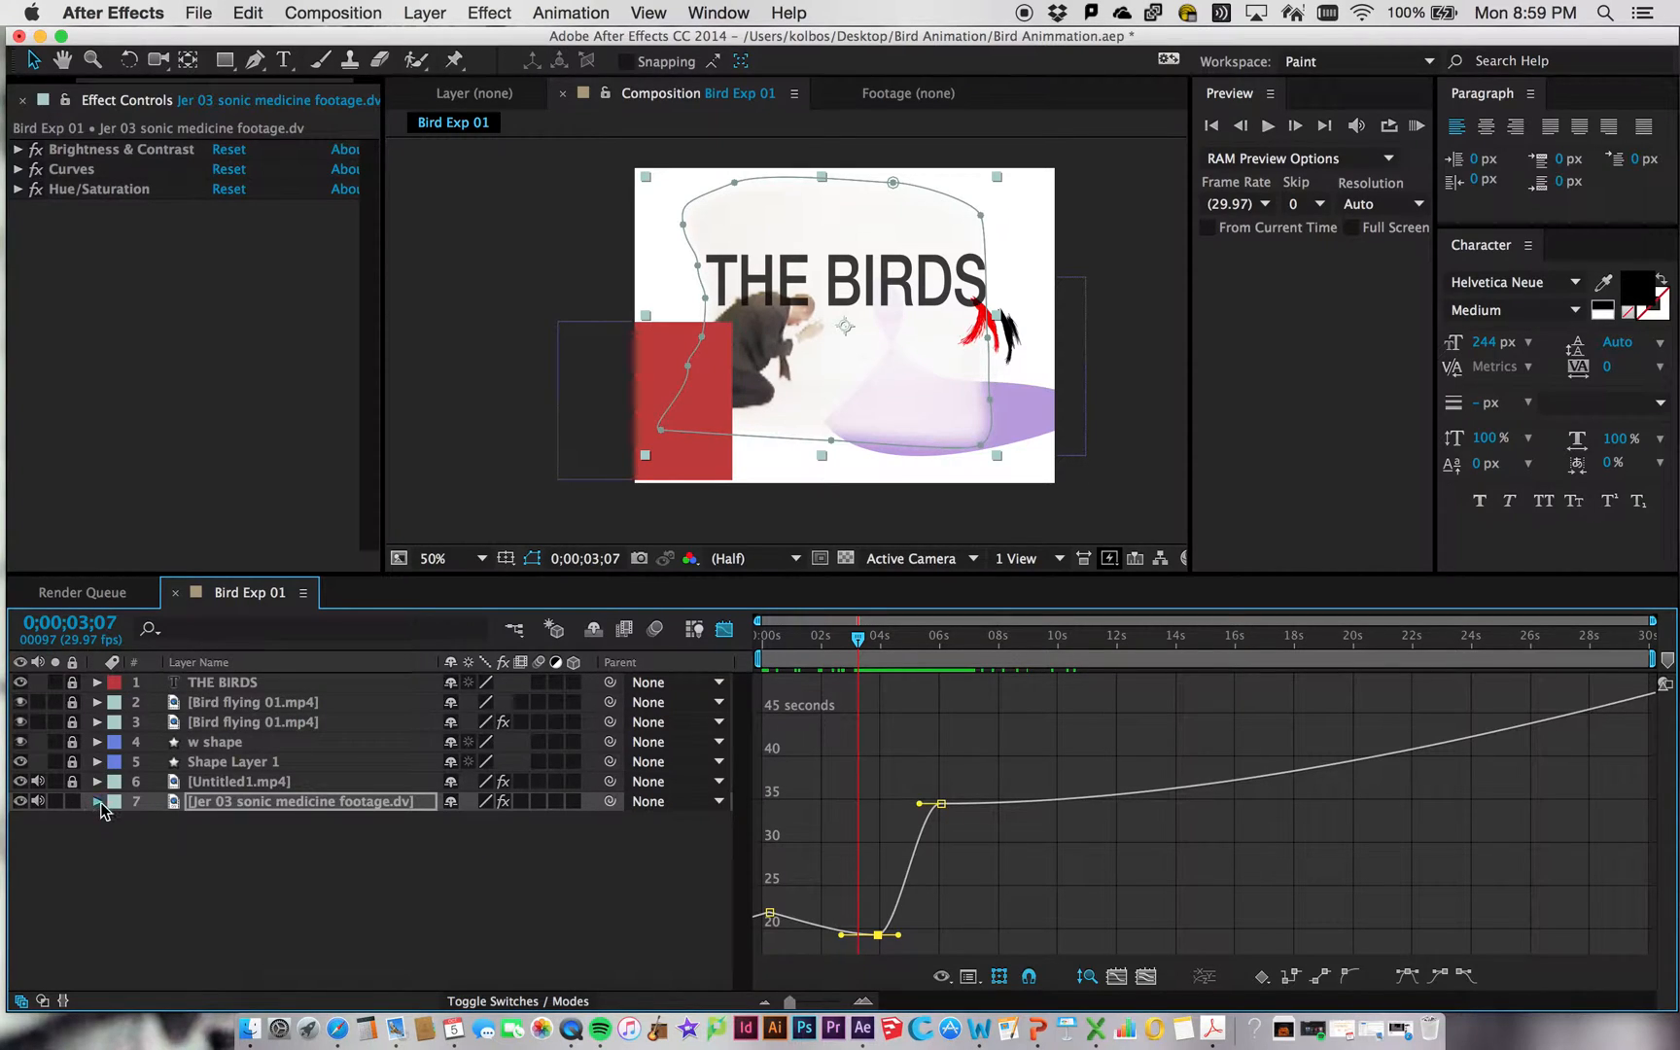
{"action": "left_click", "coordinate": [97, 805]}
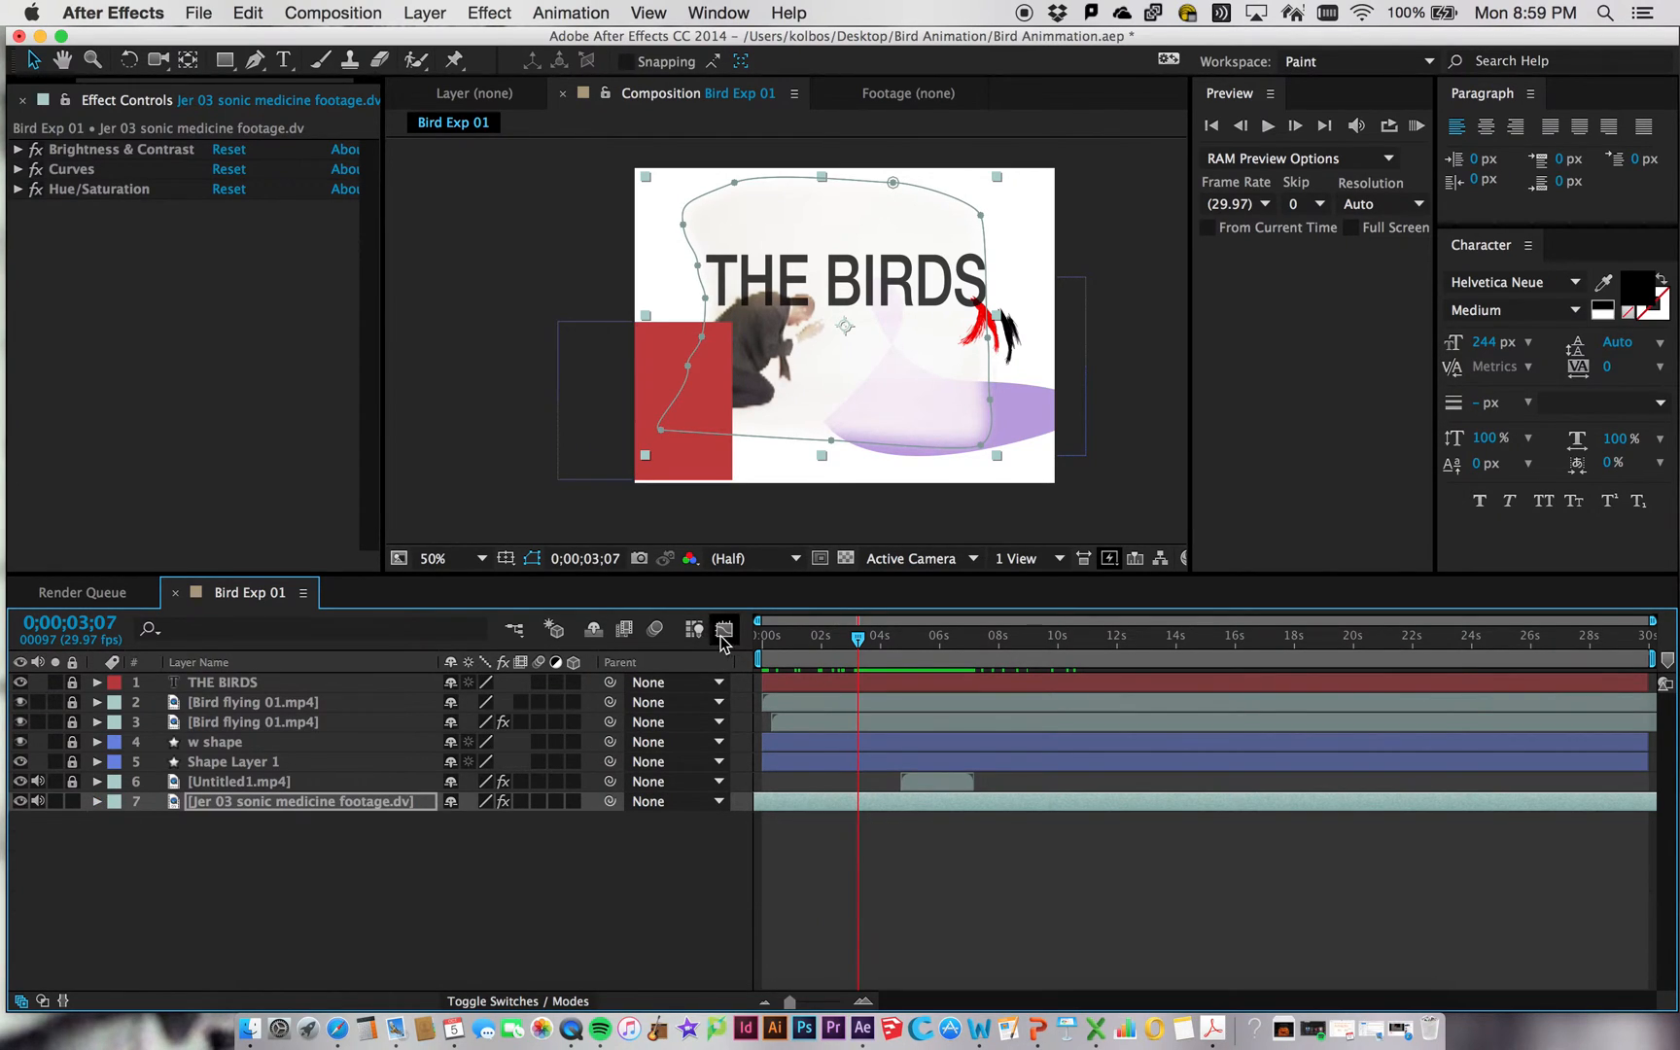
{"action": "left_click", "coordinate": [723, 629]}
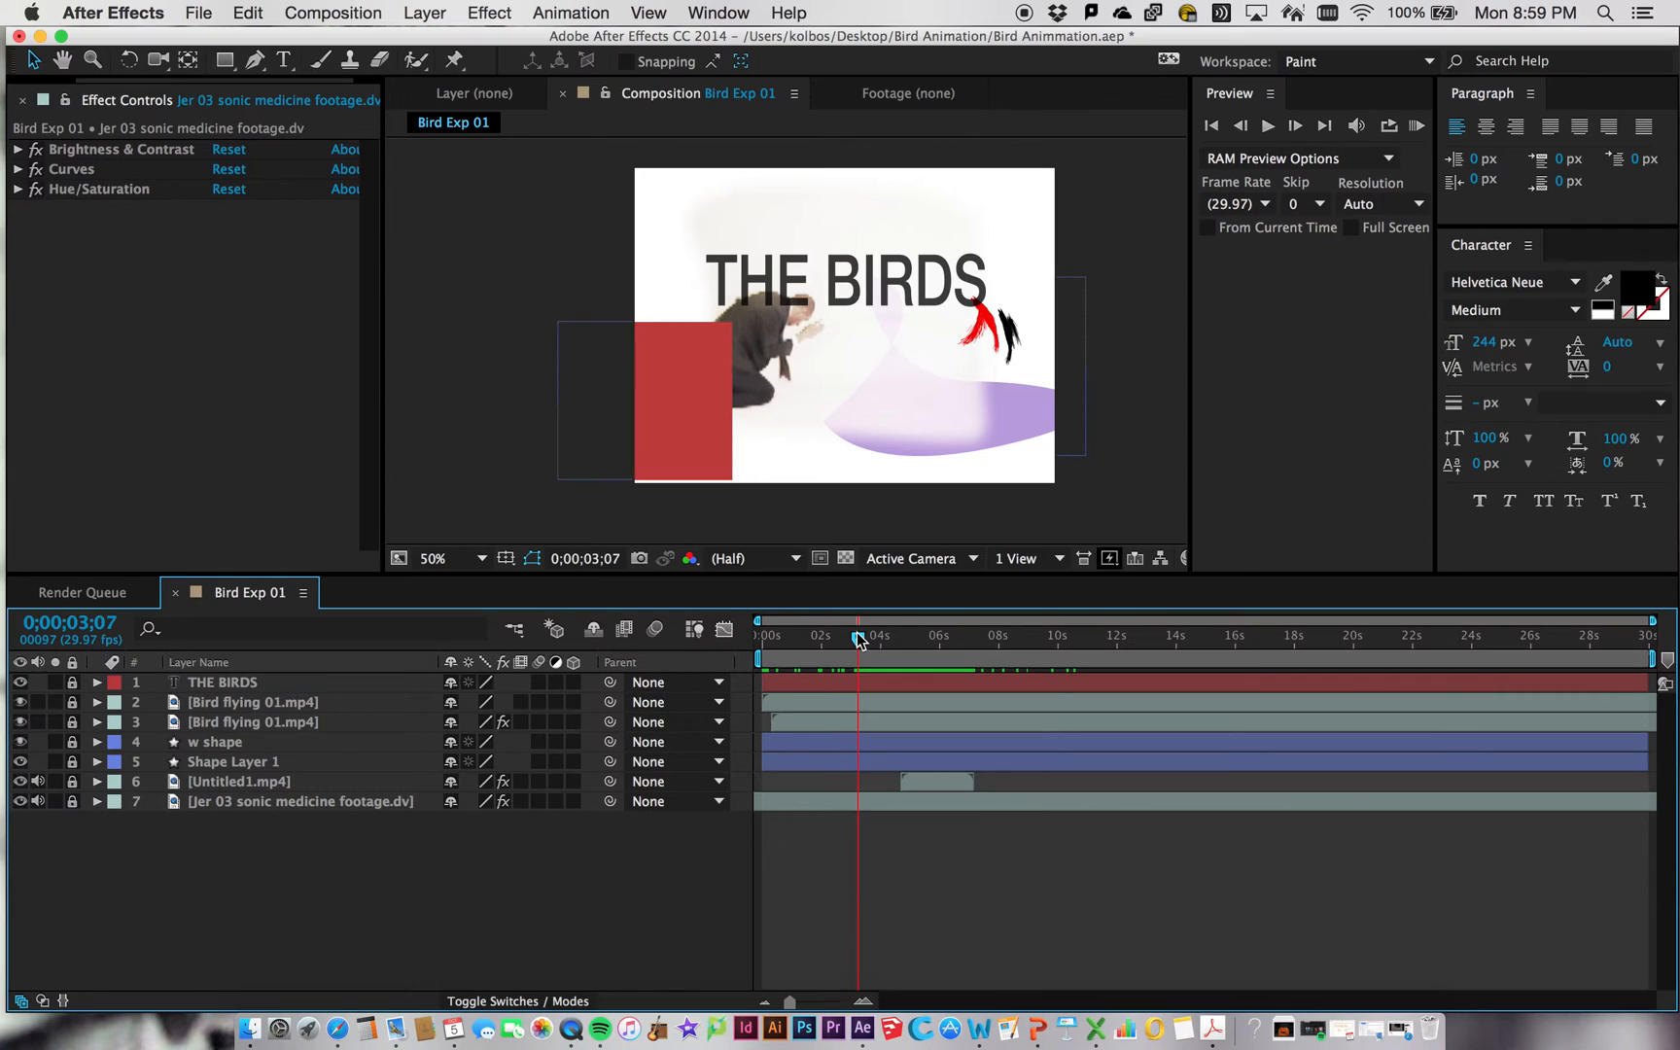